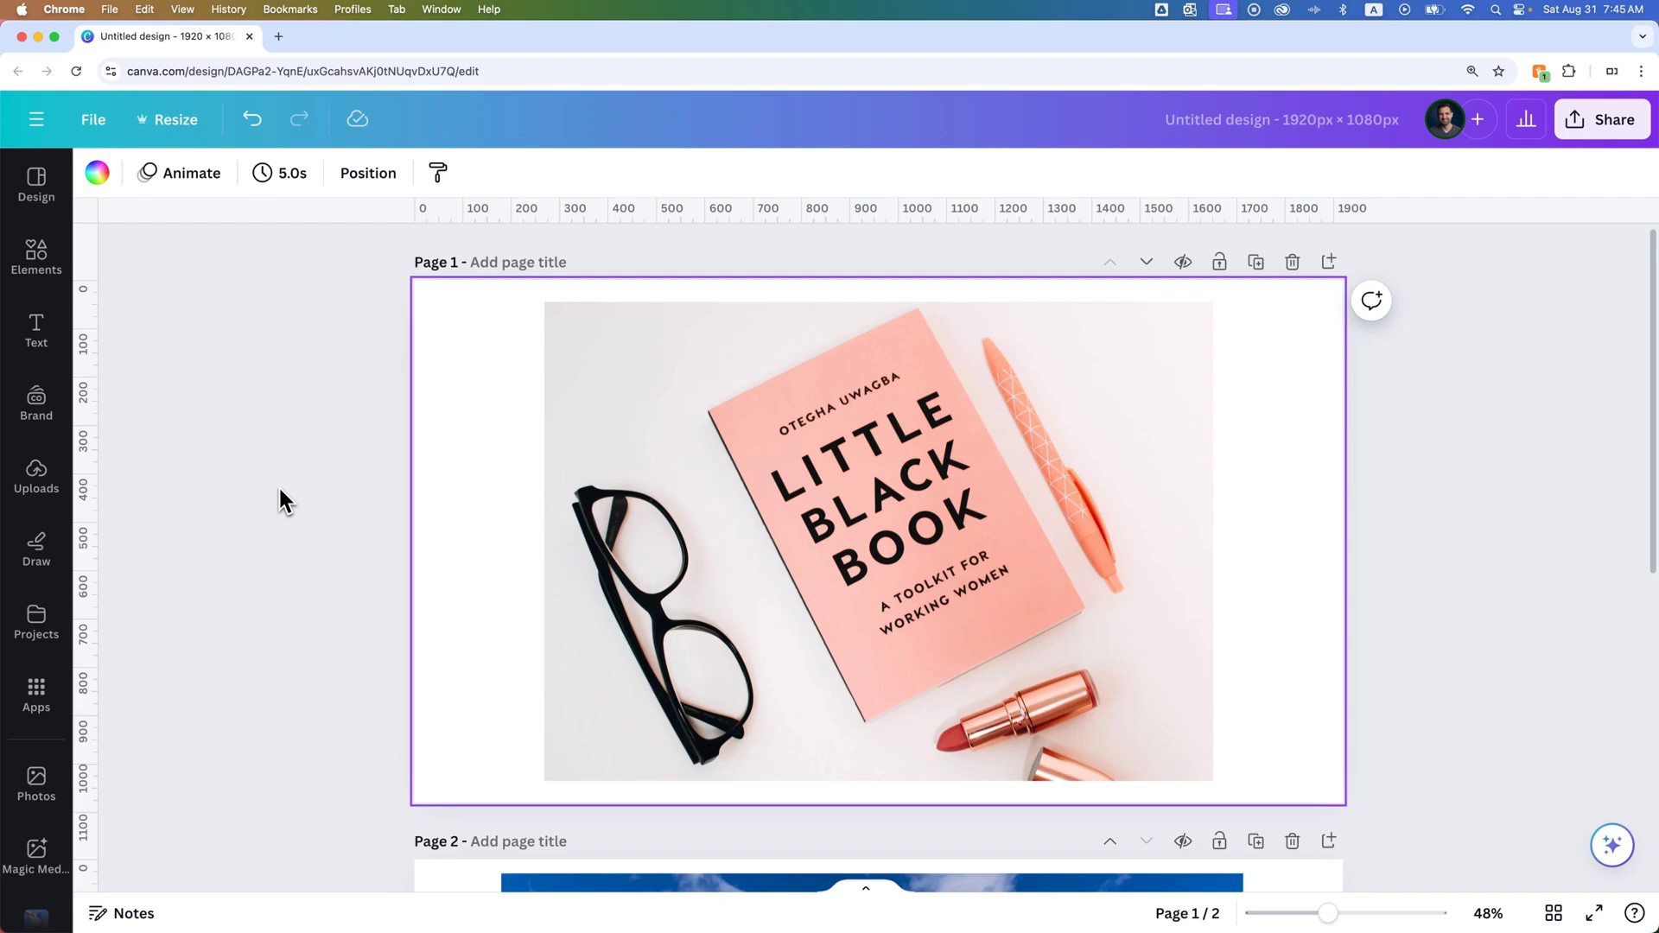
Select the book photo on page 1 and bring up its Edit image Effects panel
{"action": "left_click", "coordinate": [947, 519]}
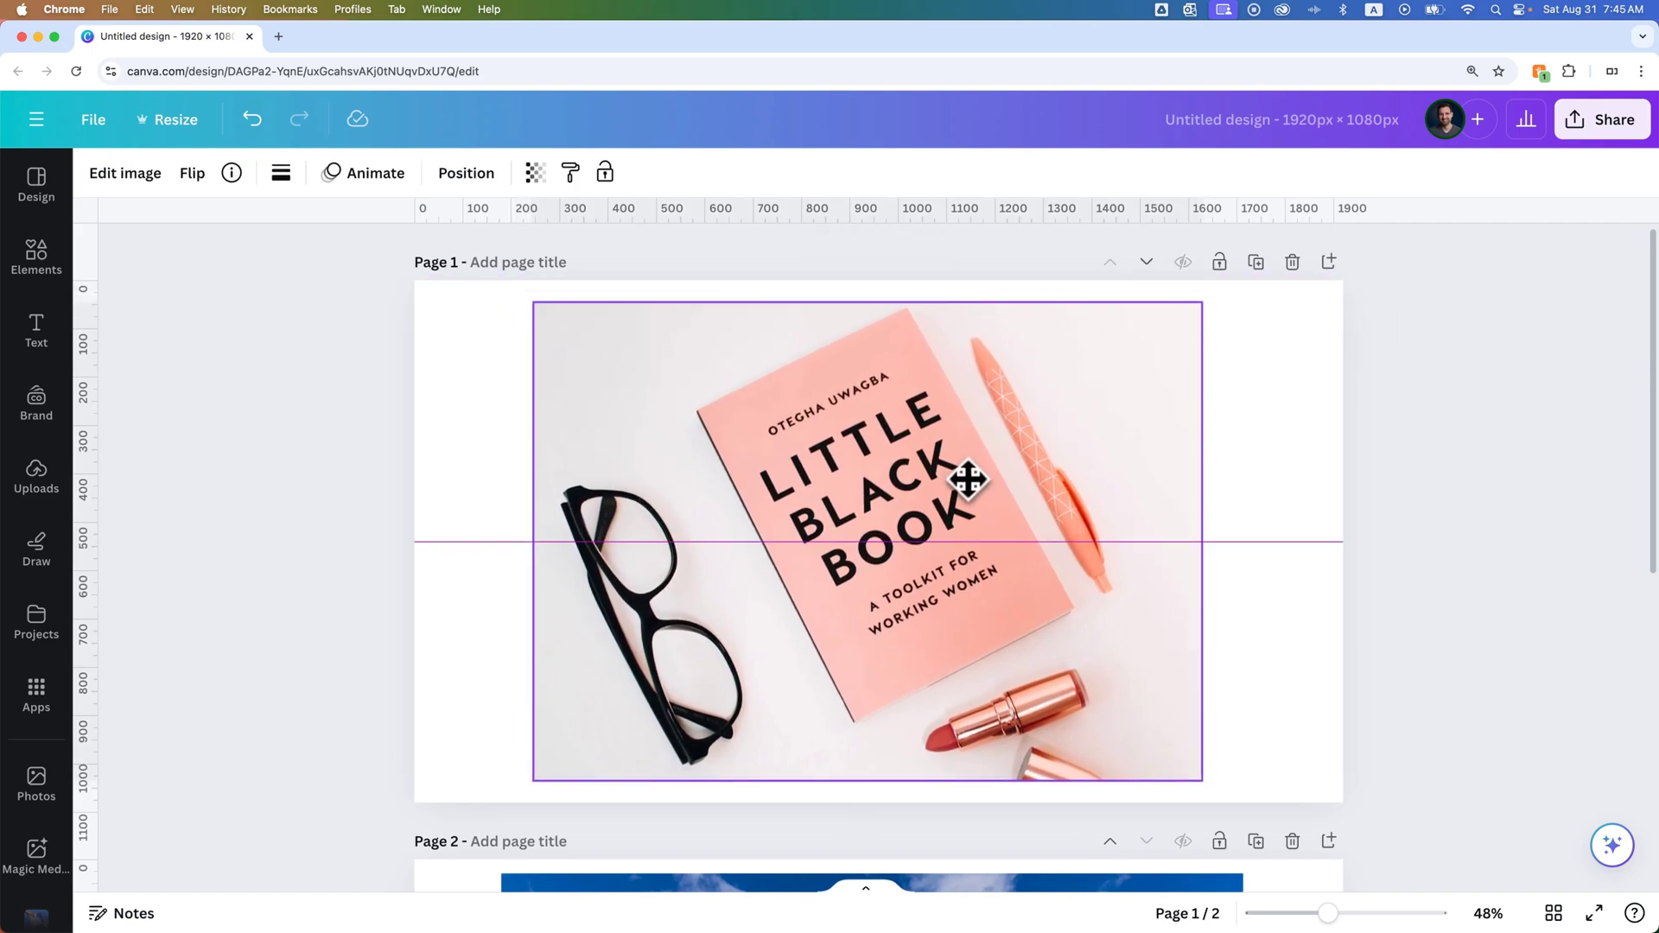
{"action": "left_click", "coordinate": [968, 478]}
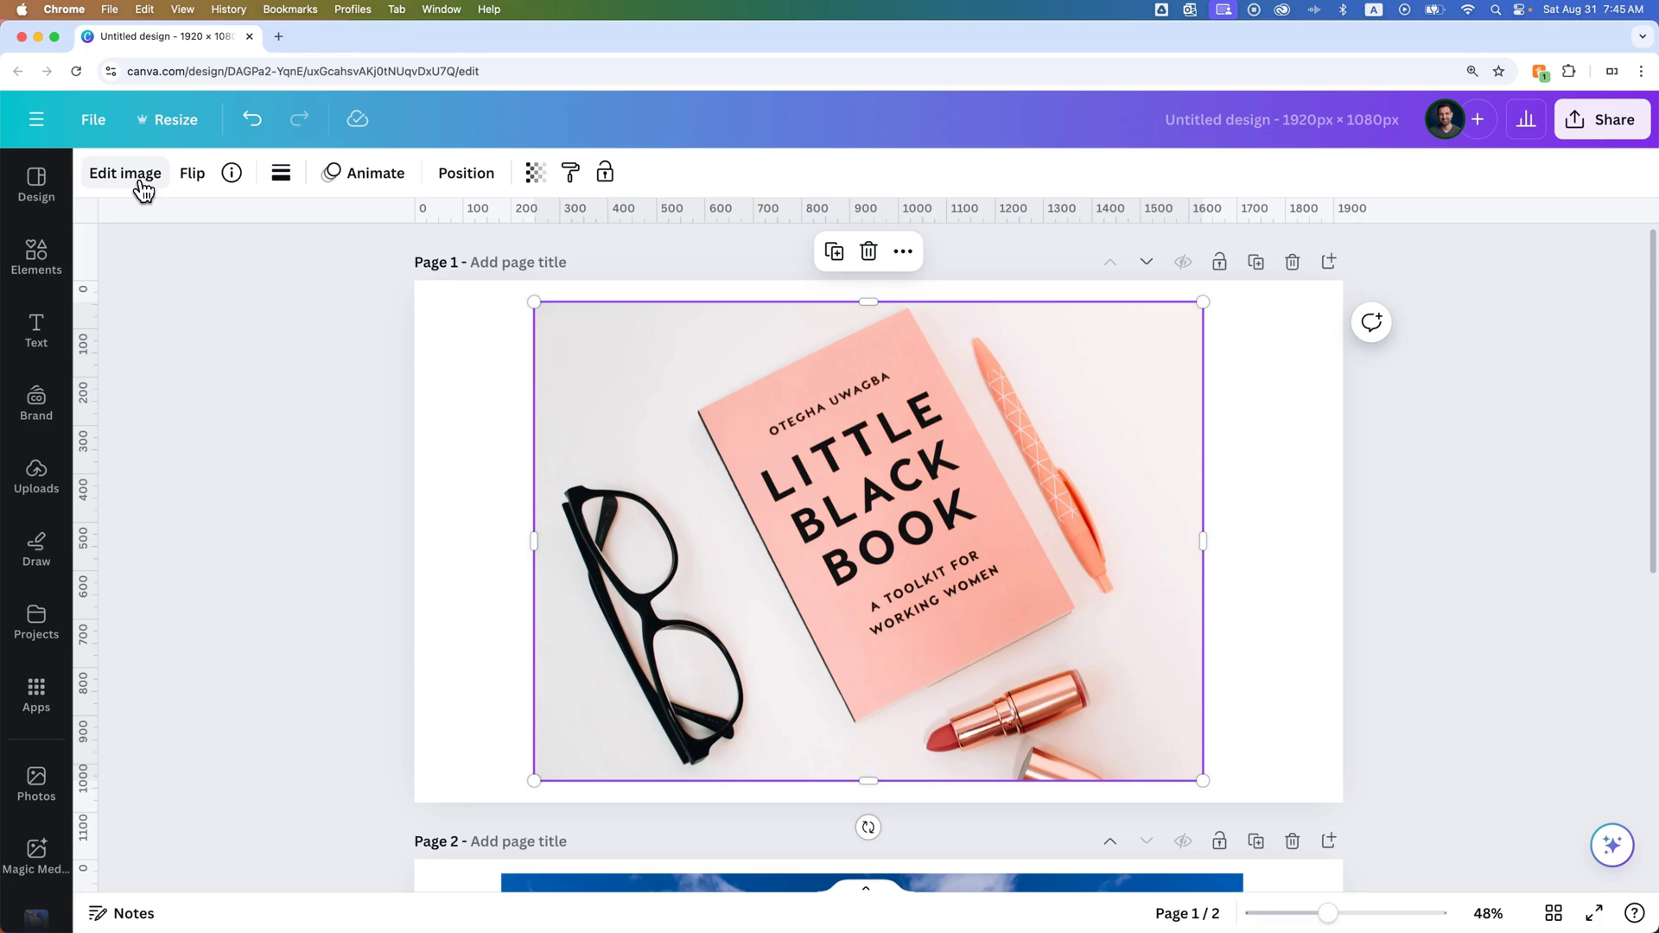
{"action": "left_click", "coordinate": [124, 173]}
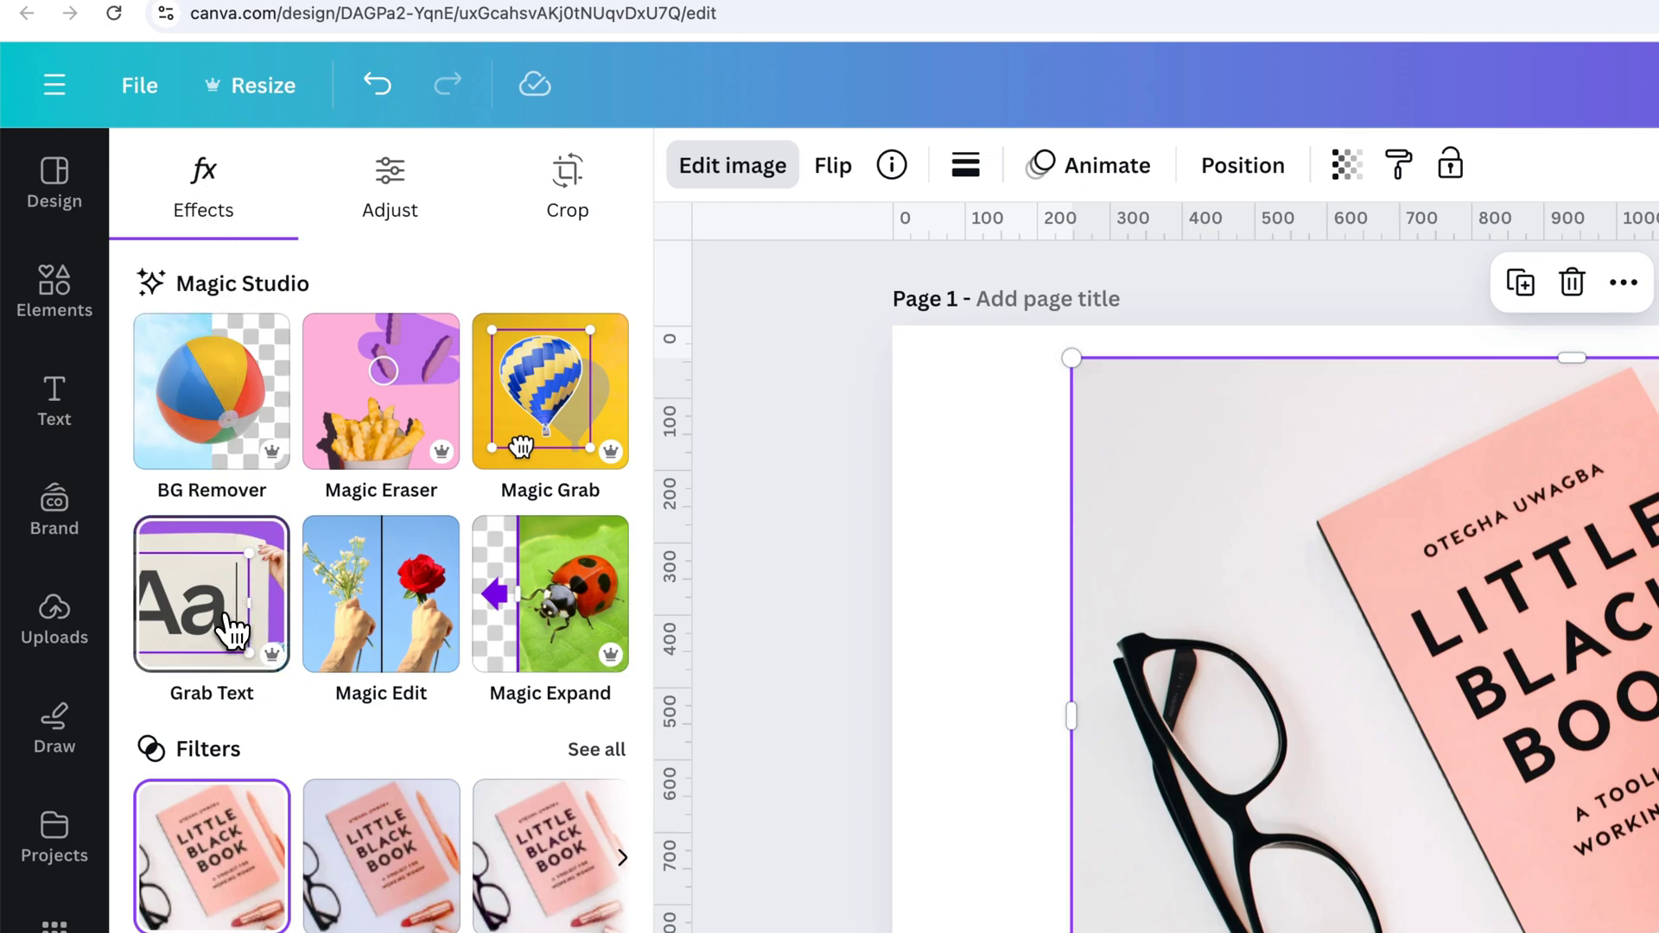
Start Grab Text and choose All text so every detected region on the cover is marked
{"action": "left_click", "coordinate": [211, 593]}
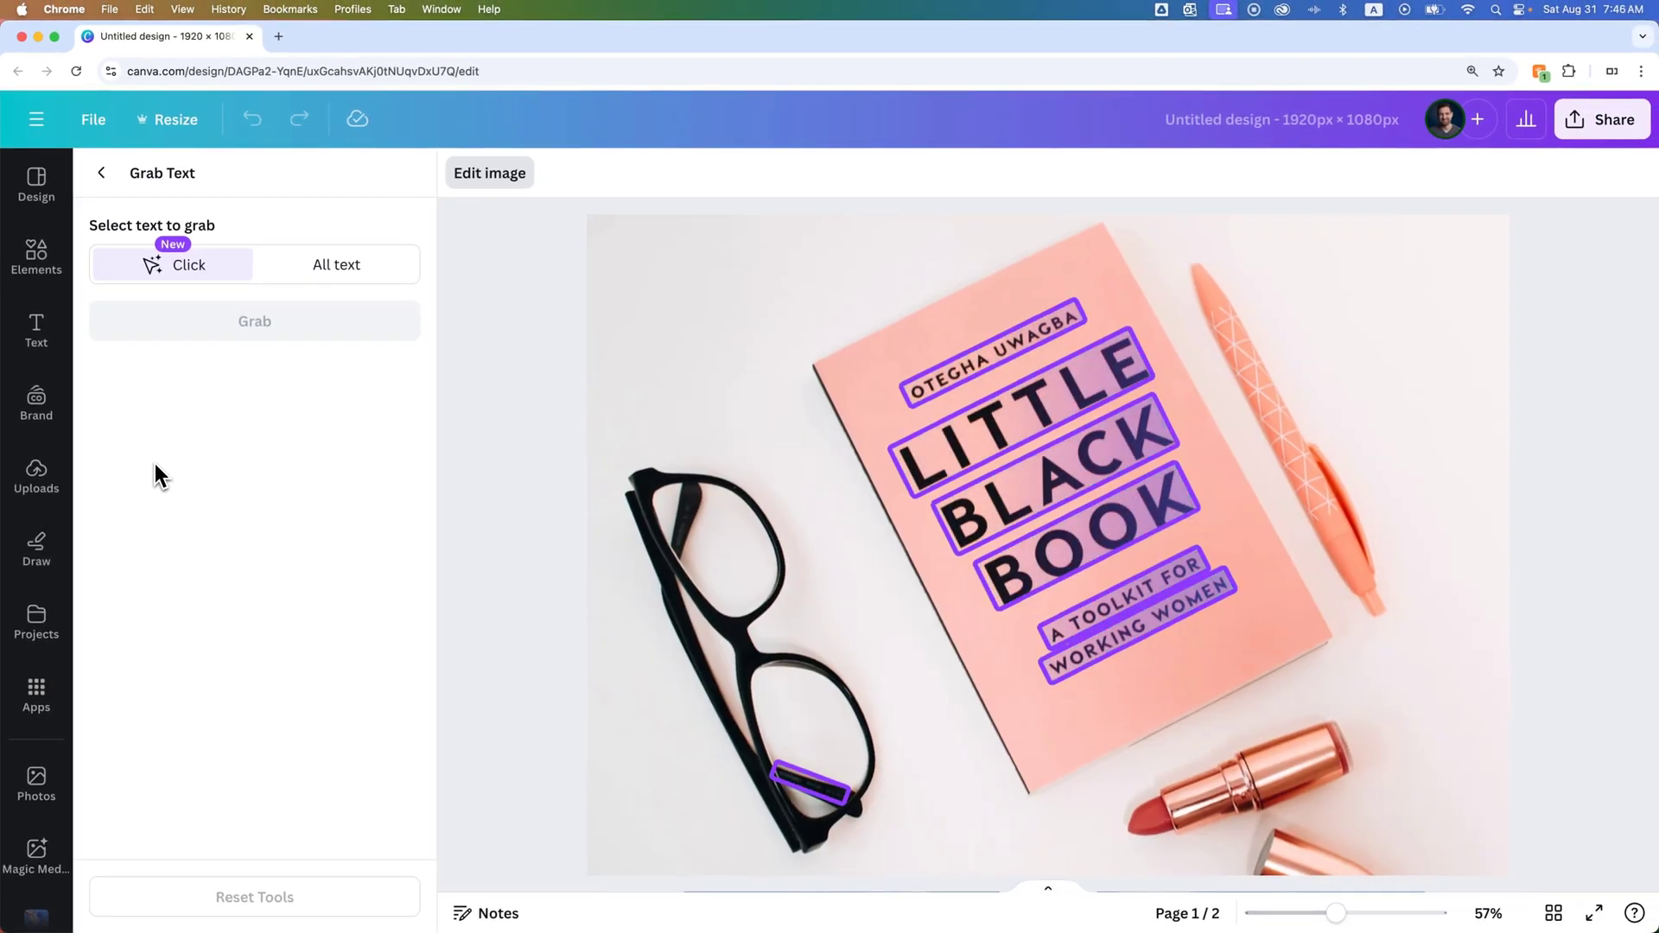
{"action": "mouse_move", "coordinate": [291, 474]}
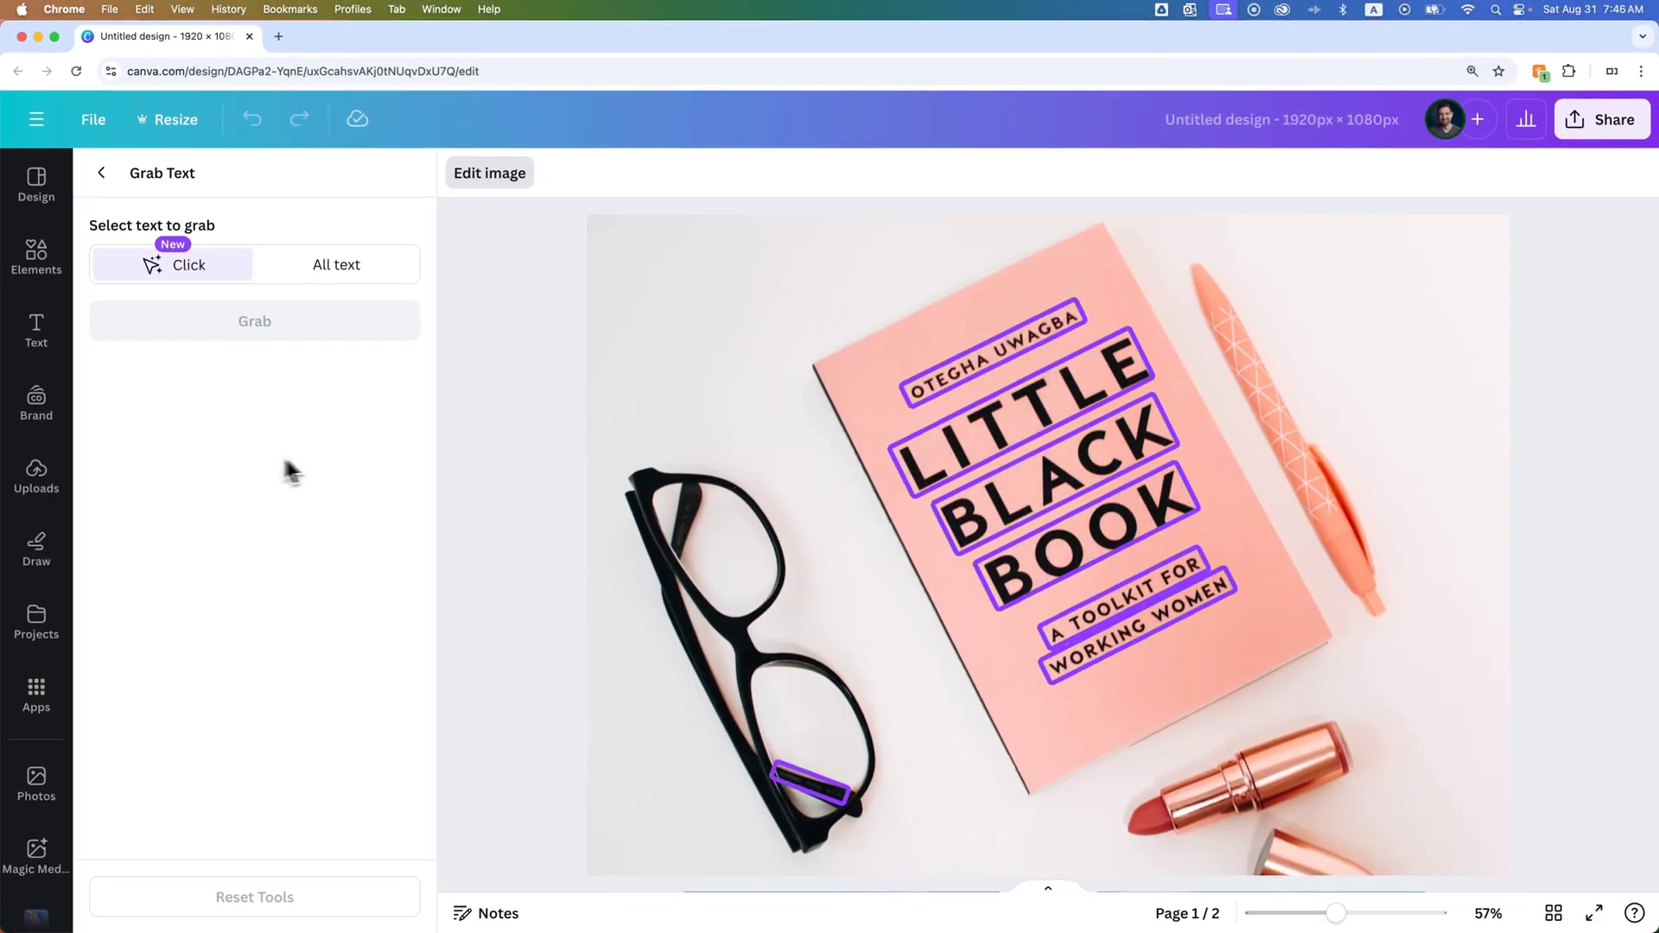
{"action": "left_click", "coordinate": [336, 264]}
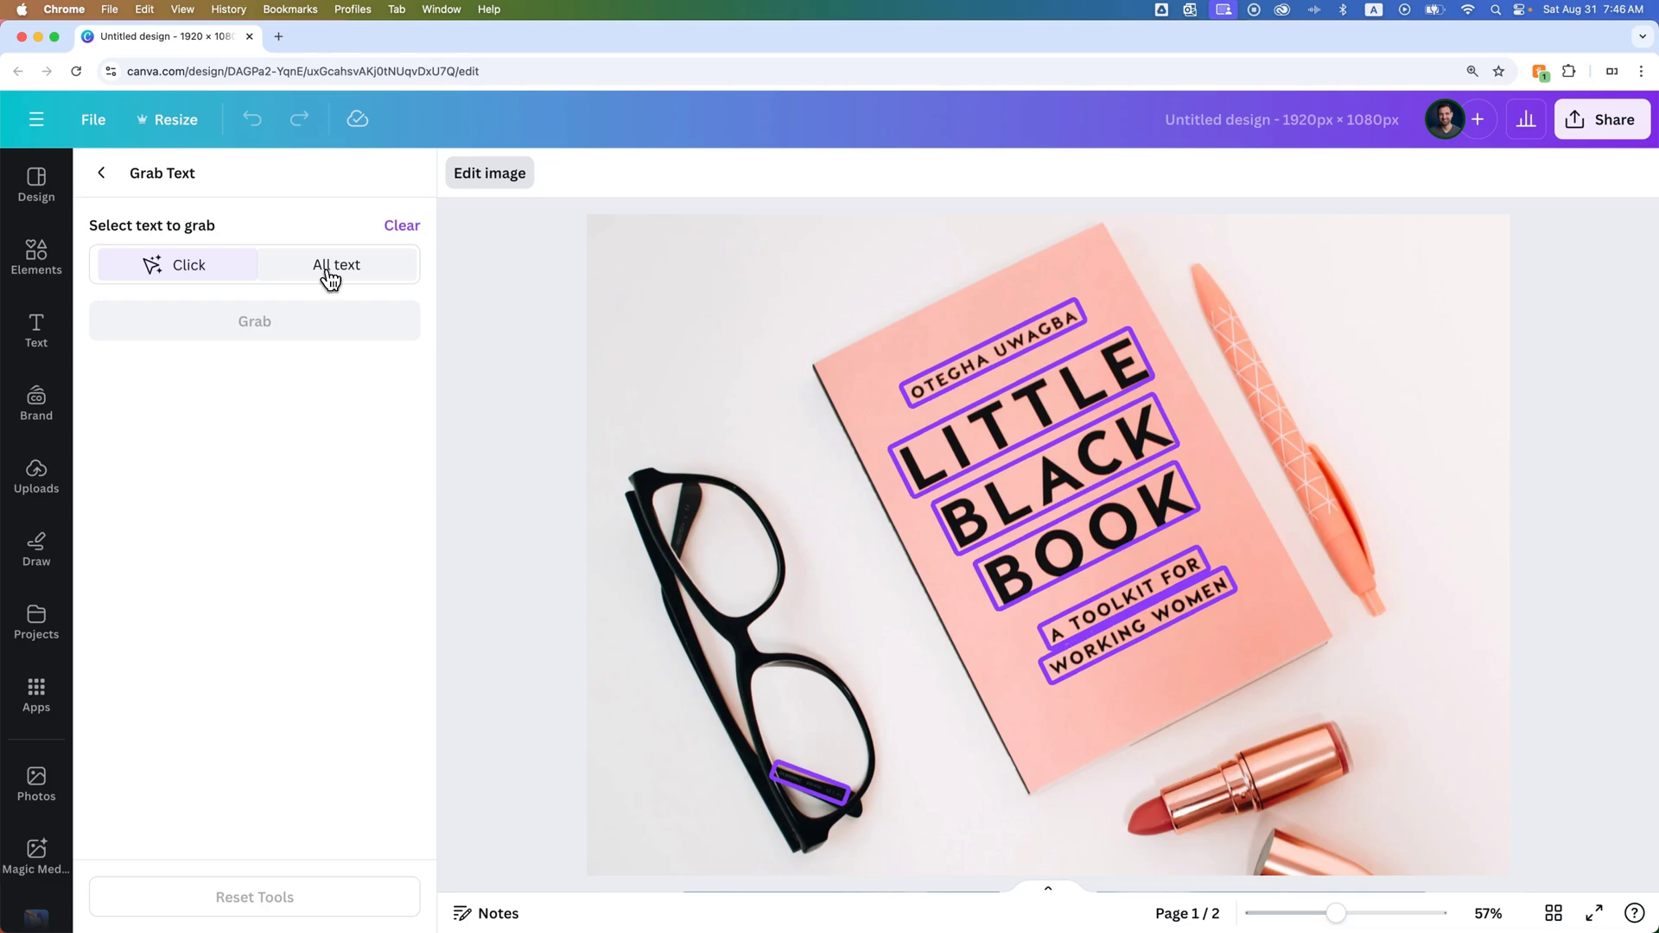
{"action": "left_click", "coordinate": [401, 226]}
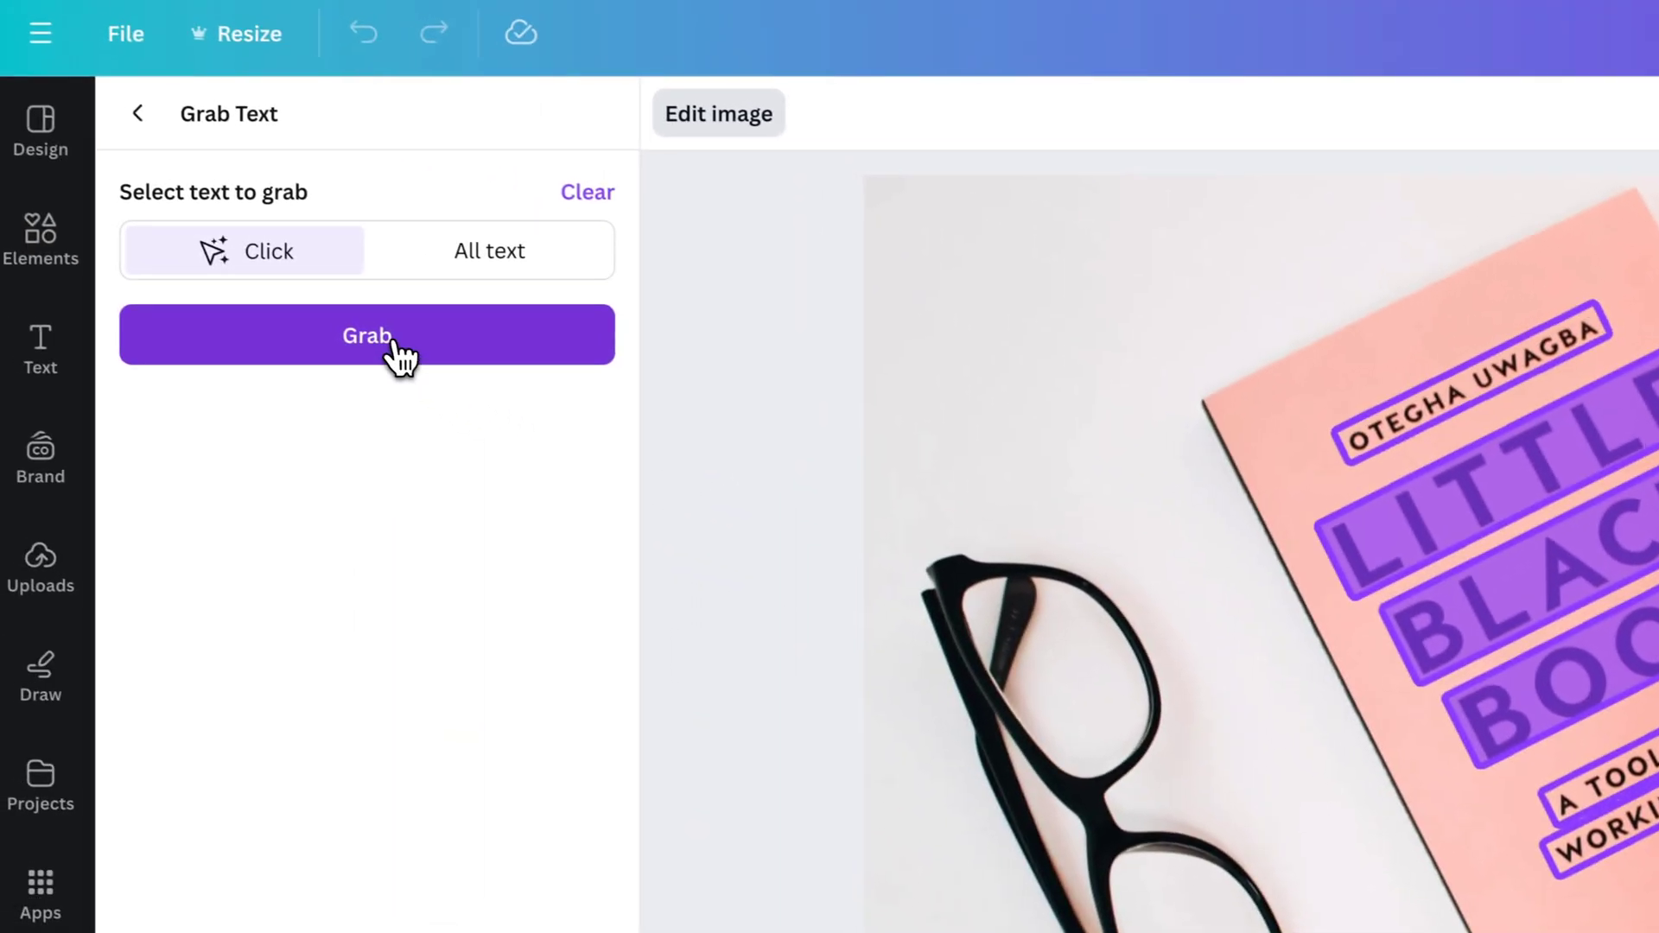
Grab the marked cover text into editable layers, then deselect them
{"action": "left_click", "coordinate": [366, 334]}
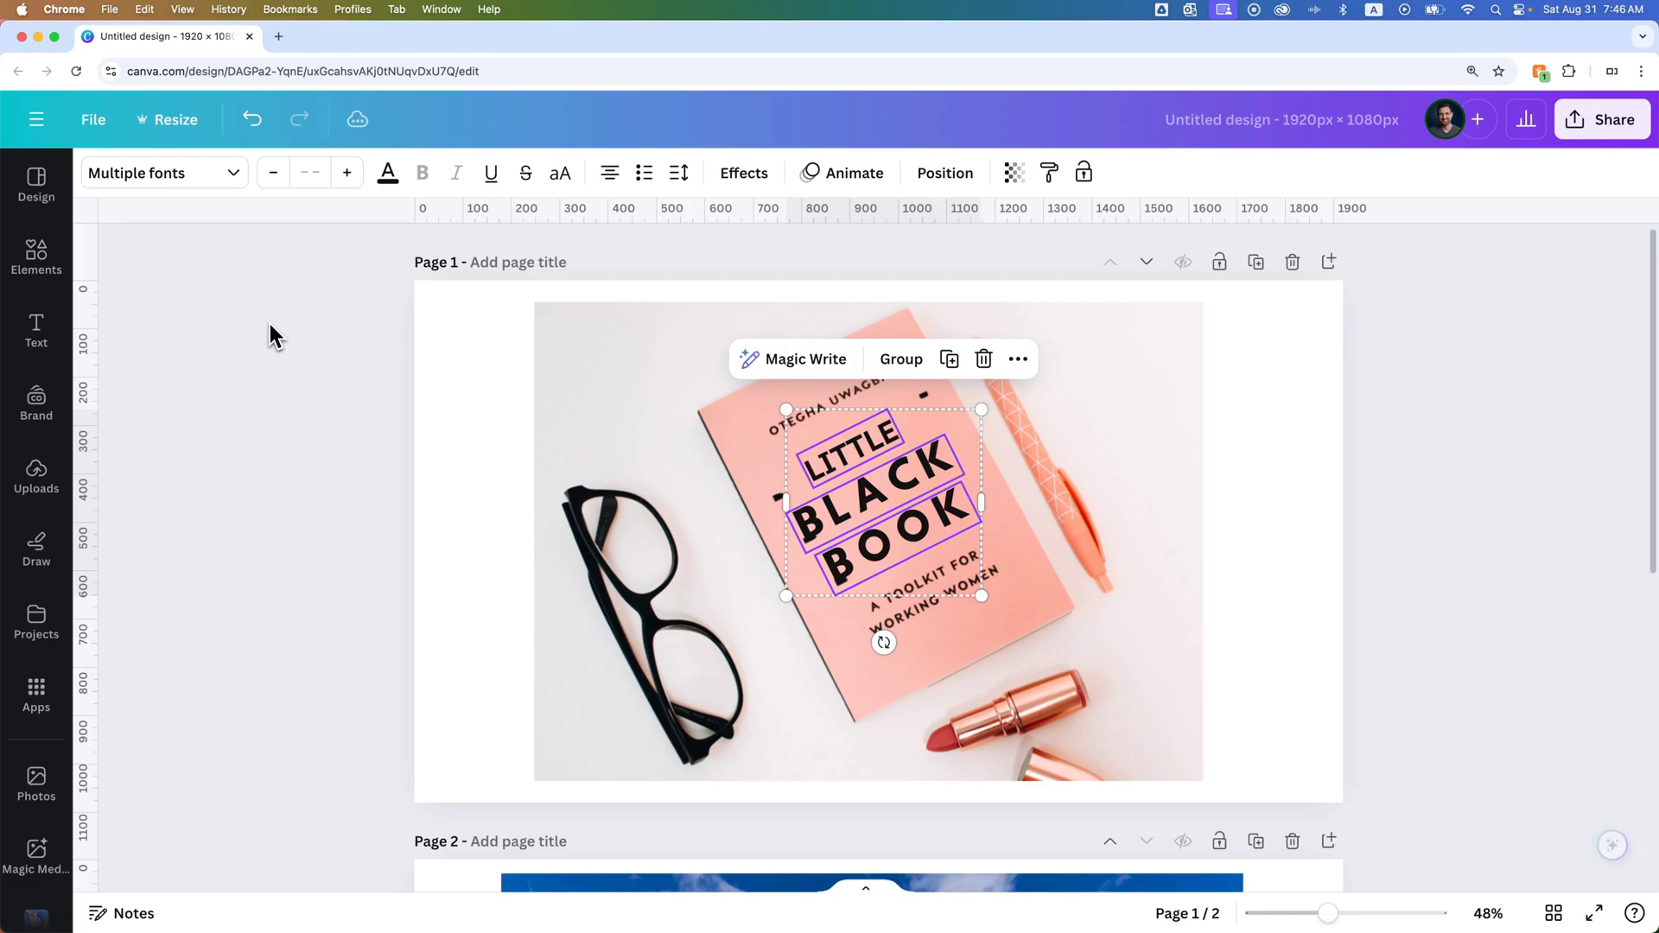
{"action": "mouse_move", "coordinate": [307, 350]}
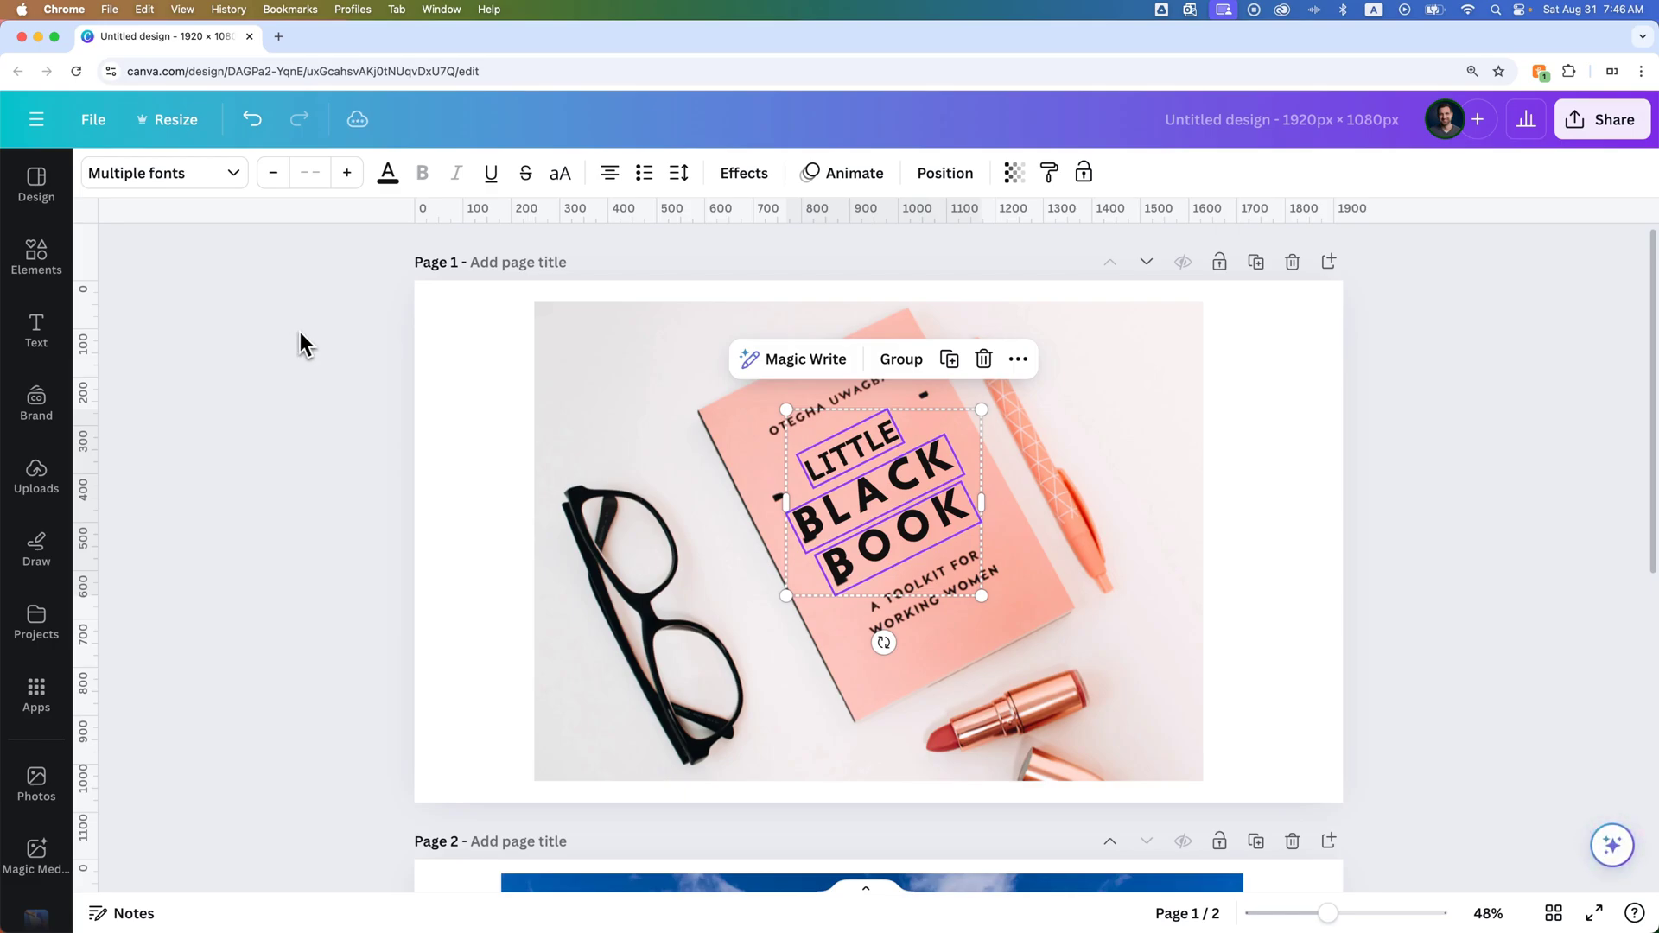
{"action": "mouse_move", "coordinate": [354, 339]}
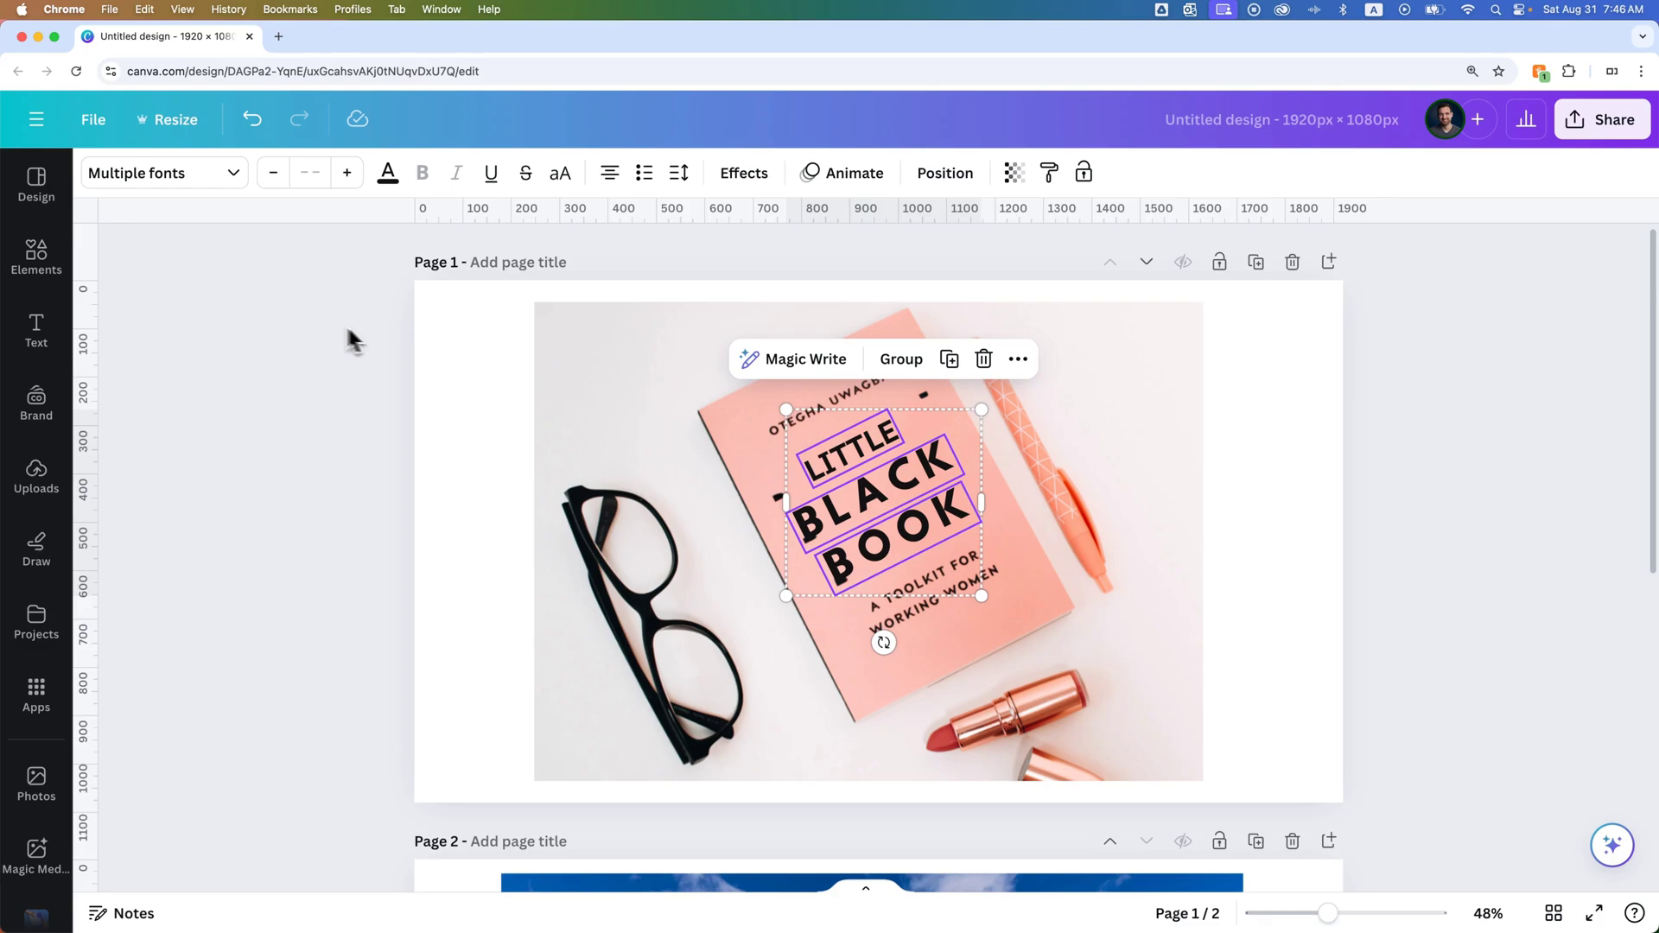
{"action": "left_click", "coordinate": [1239, 476]}
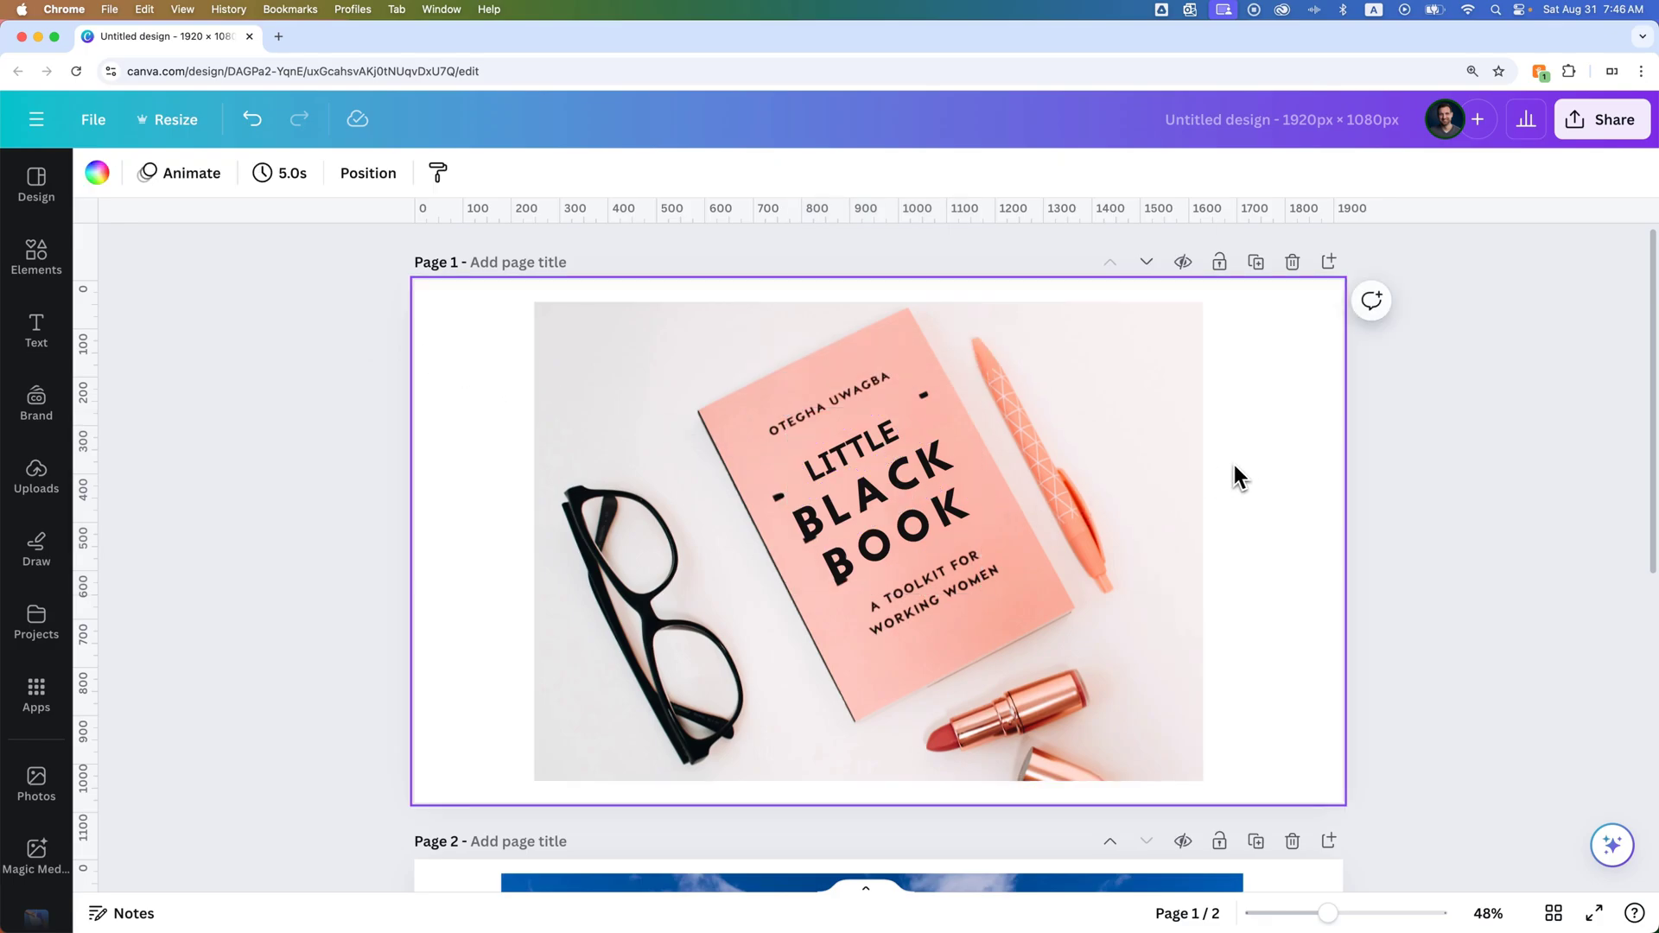
Make the top title line an editable copy of BLACK retyped to read LITTLE
{"action": "left_click", "coordinate": [864, 509]}
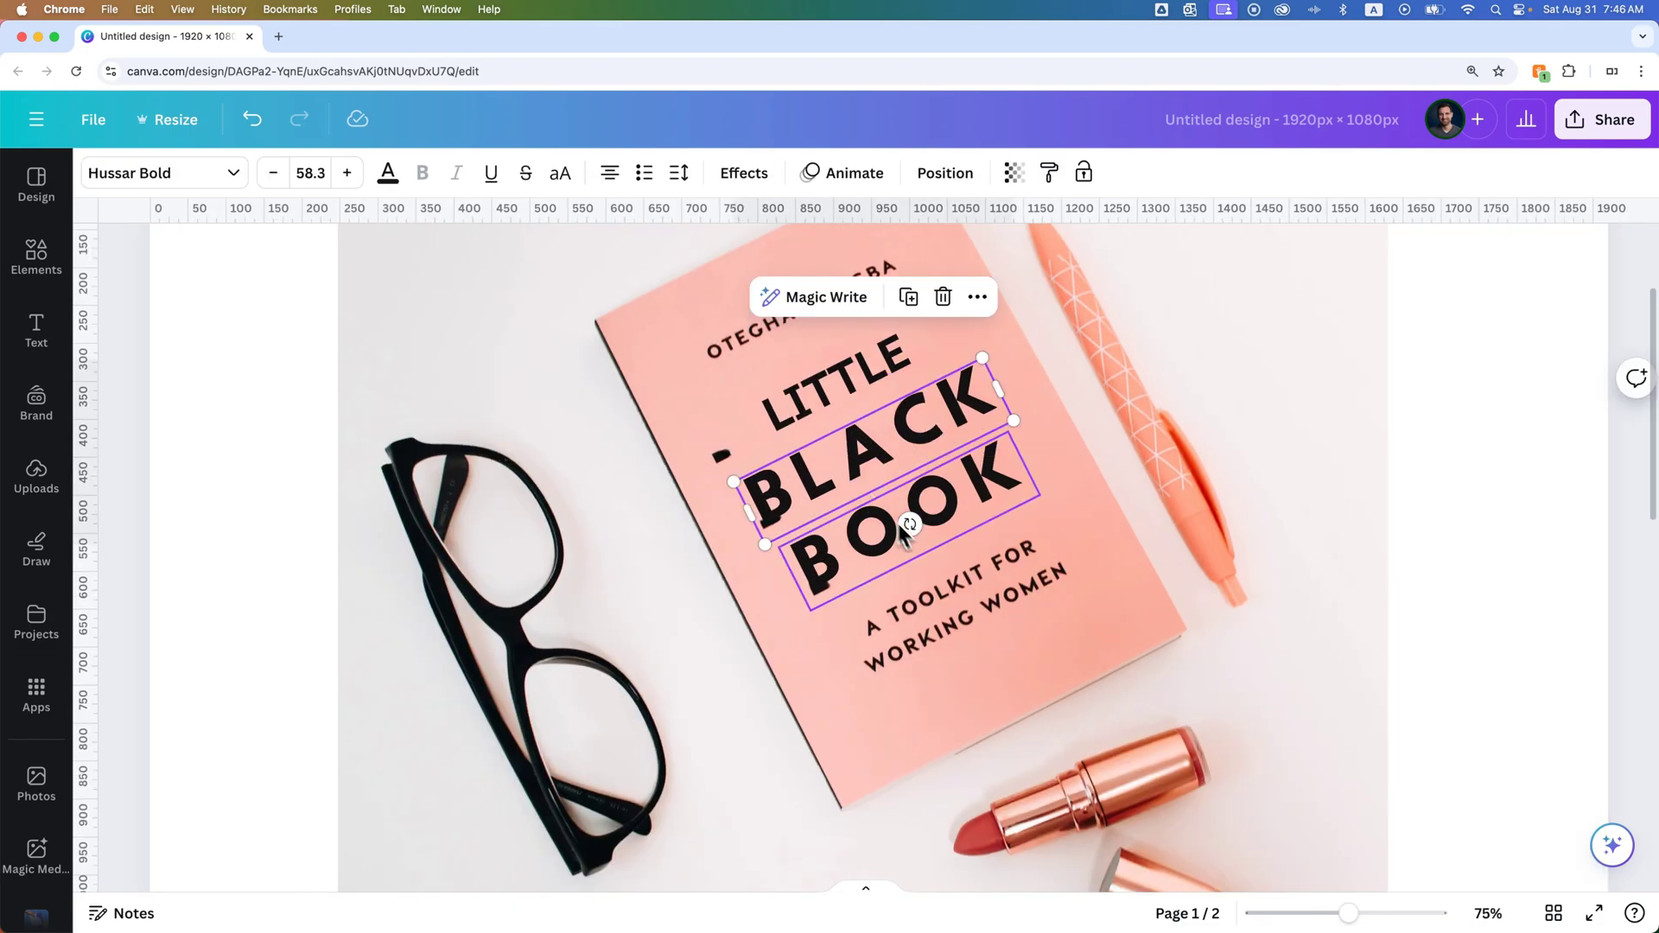
{"action": "left_click", "coordinate": [839, 387]}
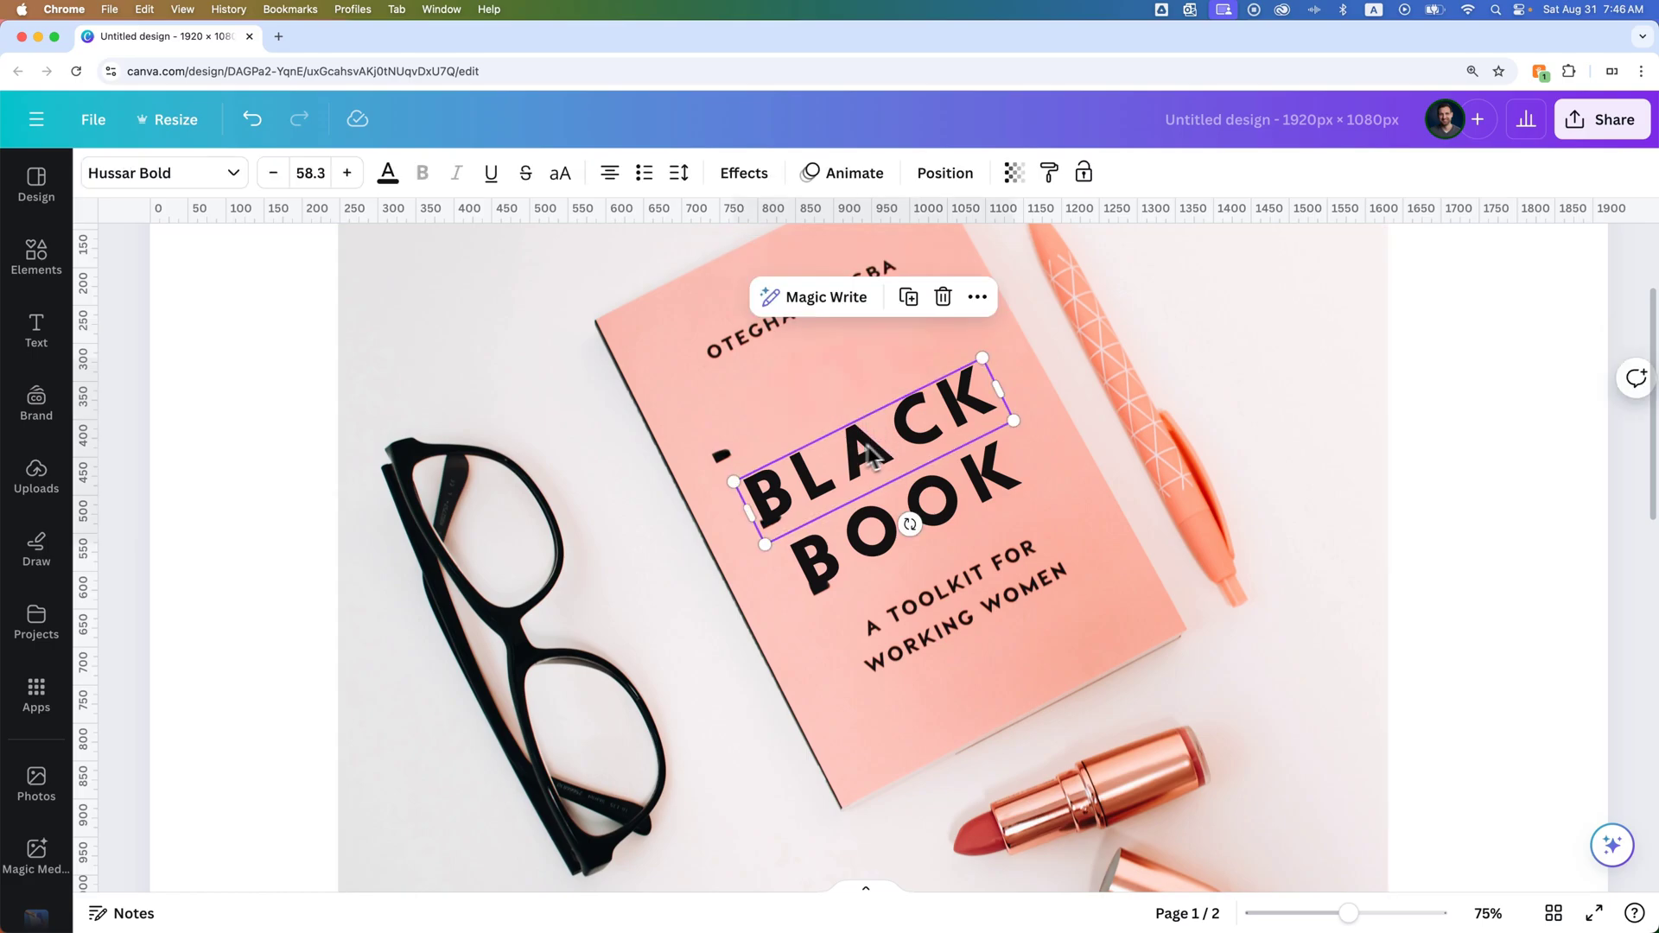
{"action": "mouse_move", "coordinate": [871, 466]}
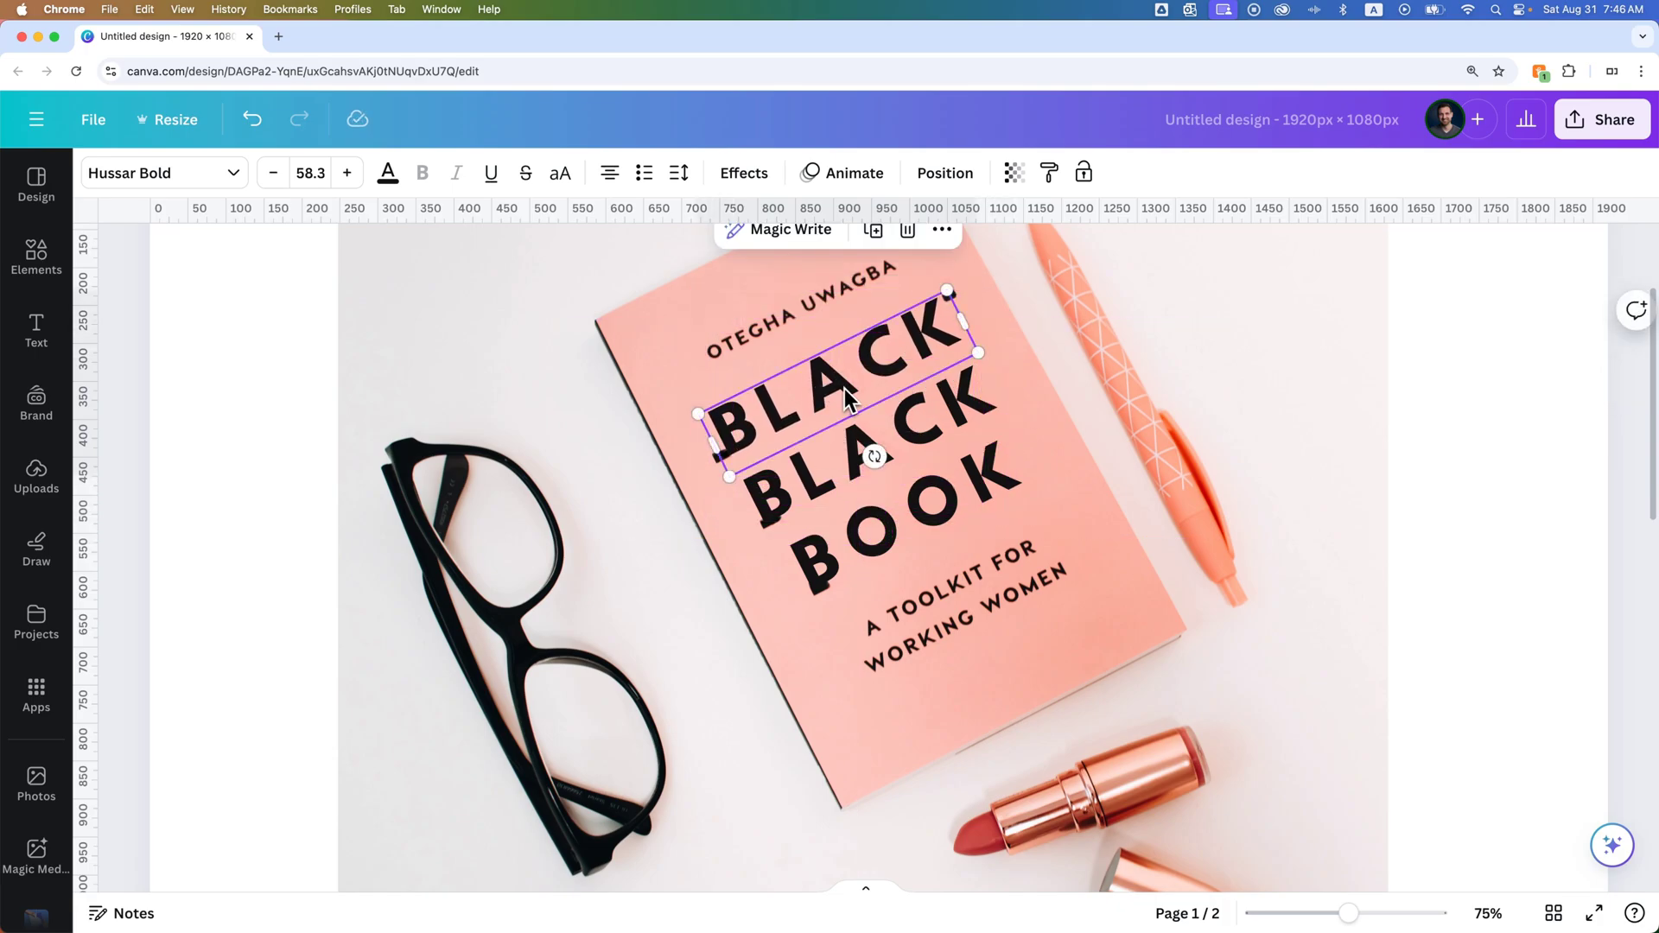
{"action": "double_click", "coordinate": [835, 381]}
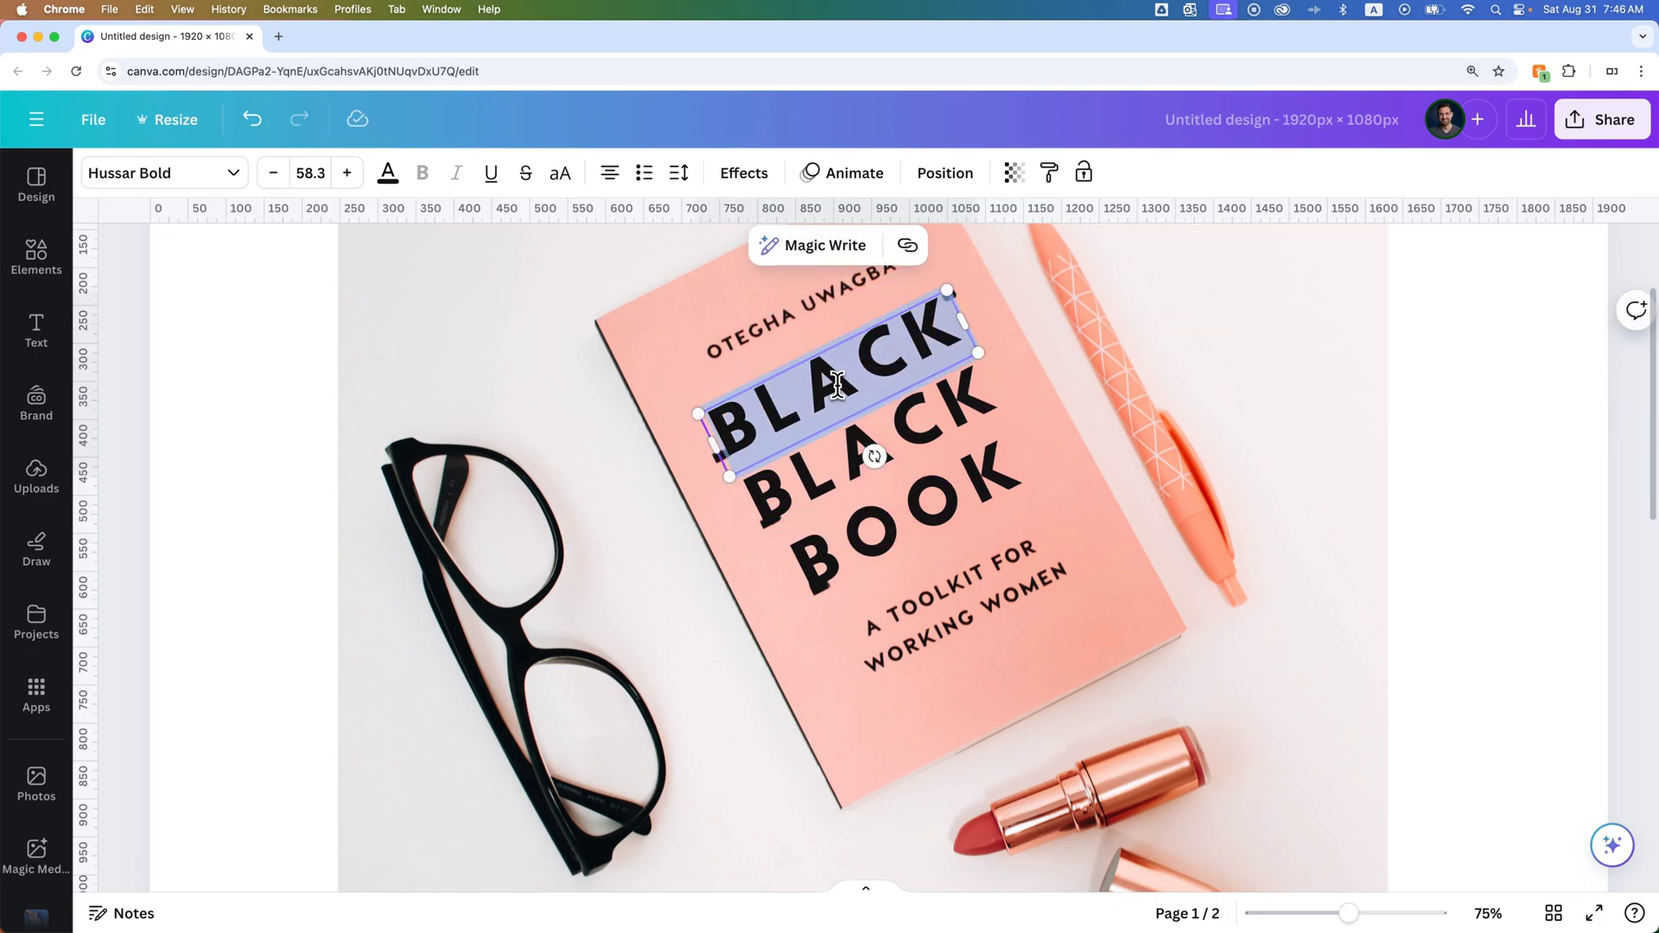
{"action": "type", "text": "LITTLE"}
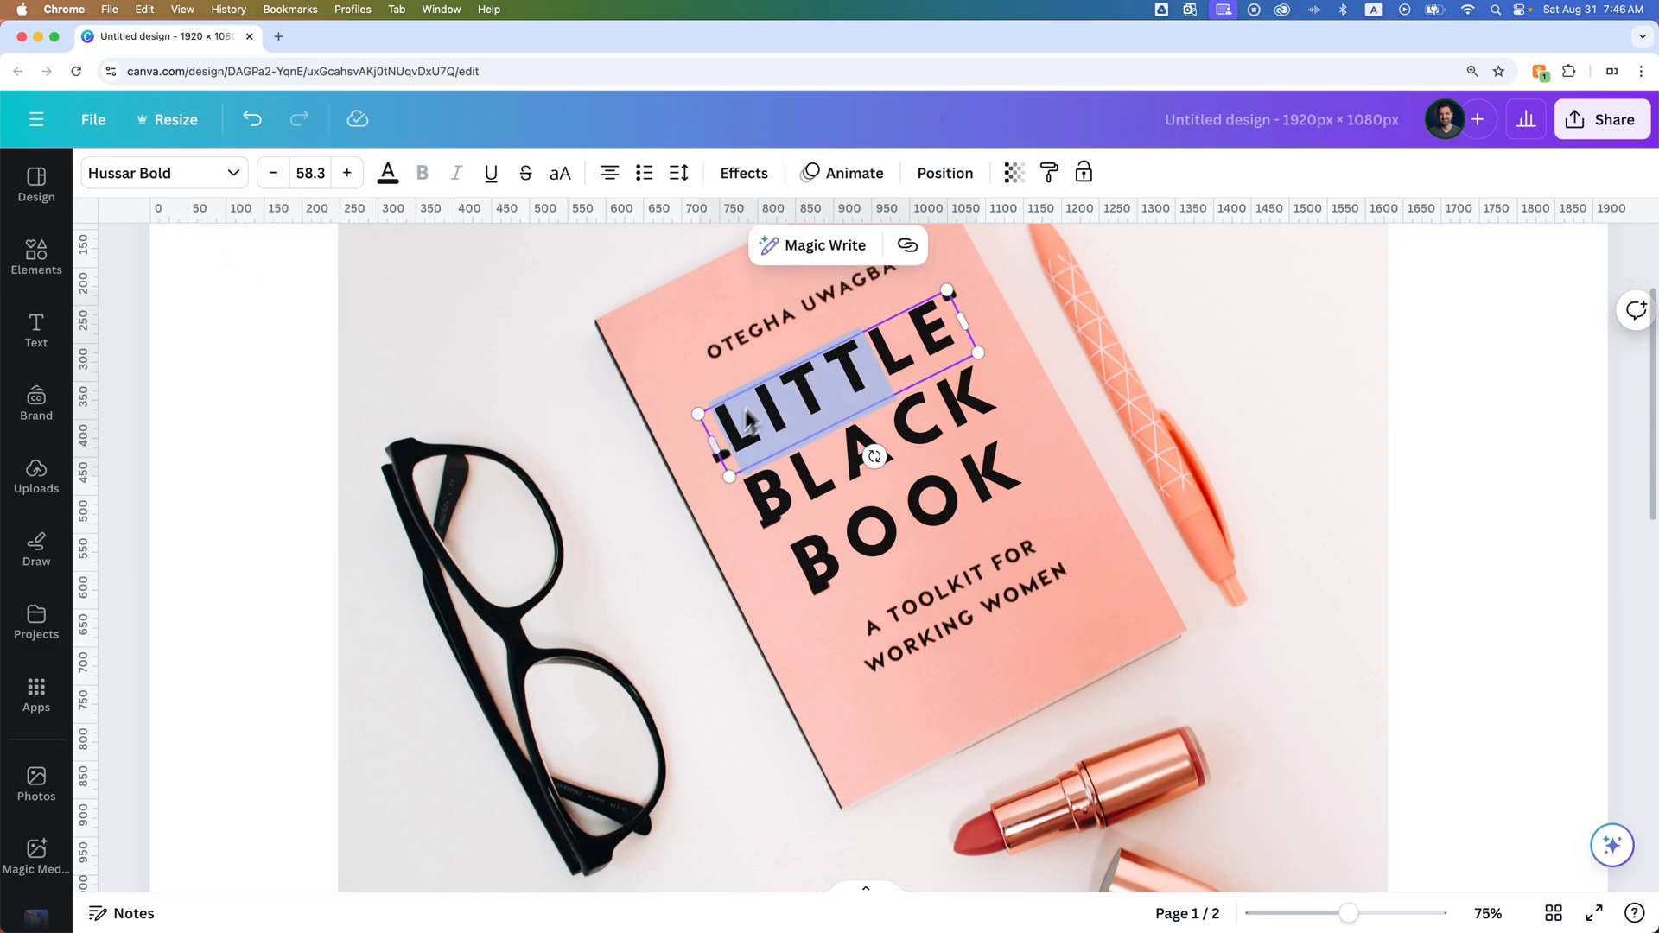
{"action": "mouse_move", "coordinate": [794, 429]}
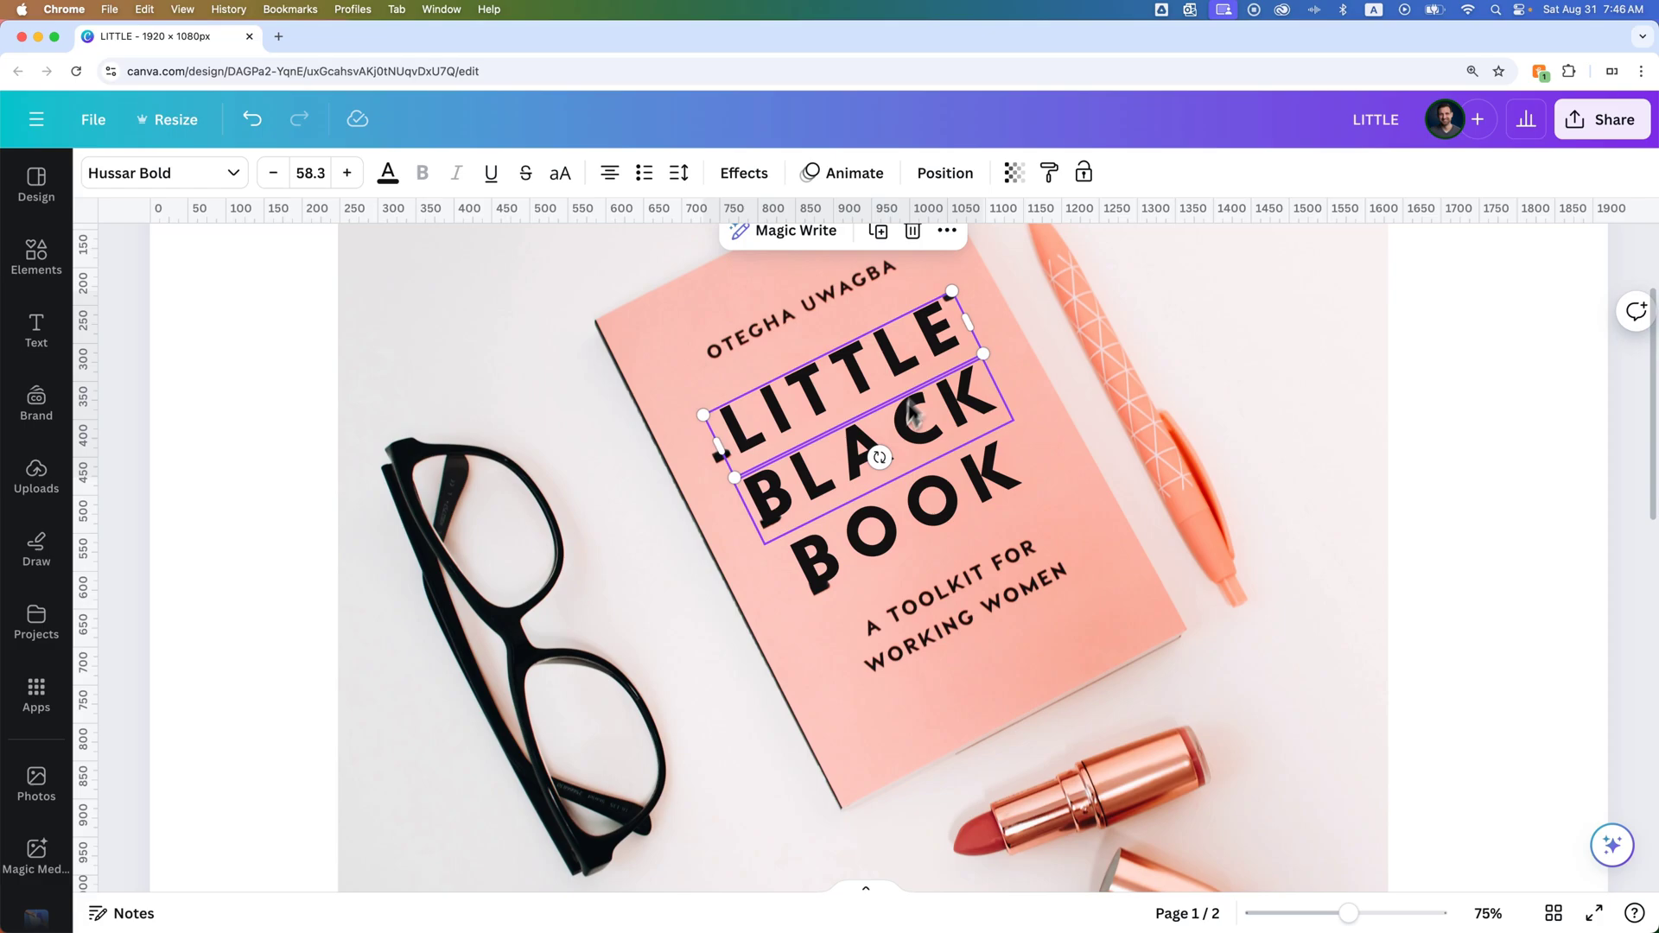
{"action": "mouse_move", "coordinate": [931, 437]}
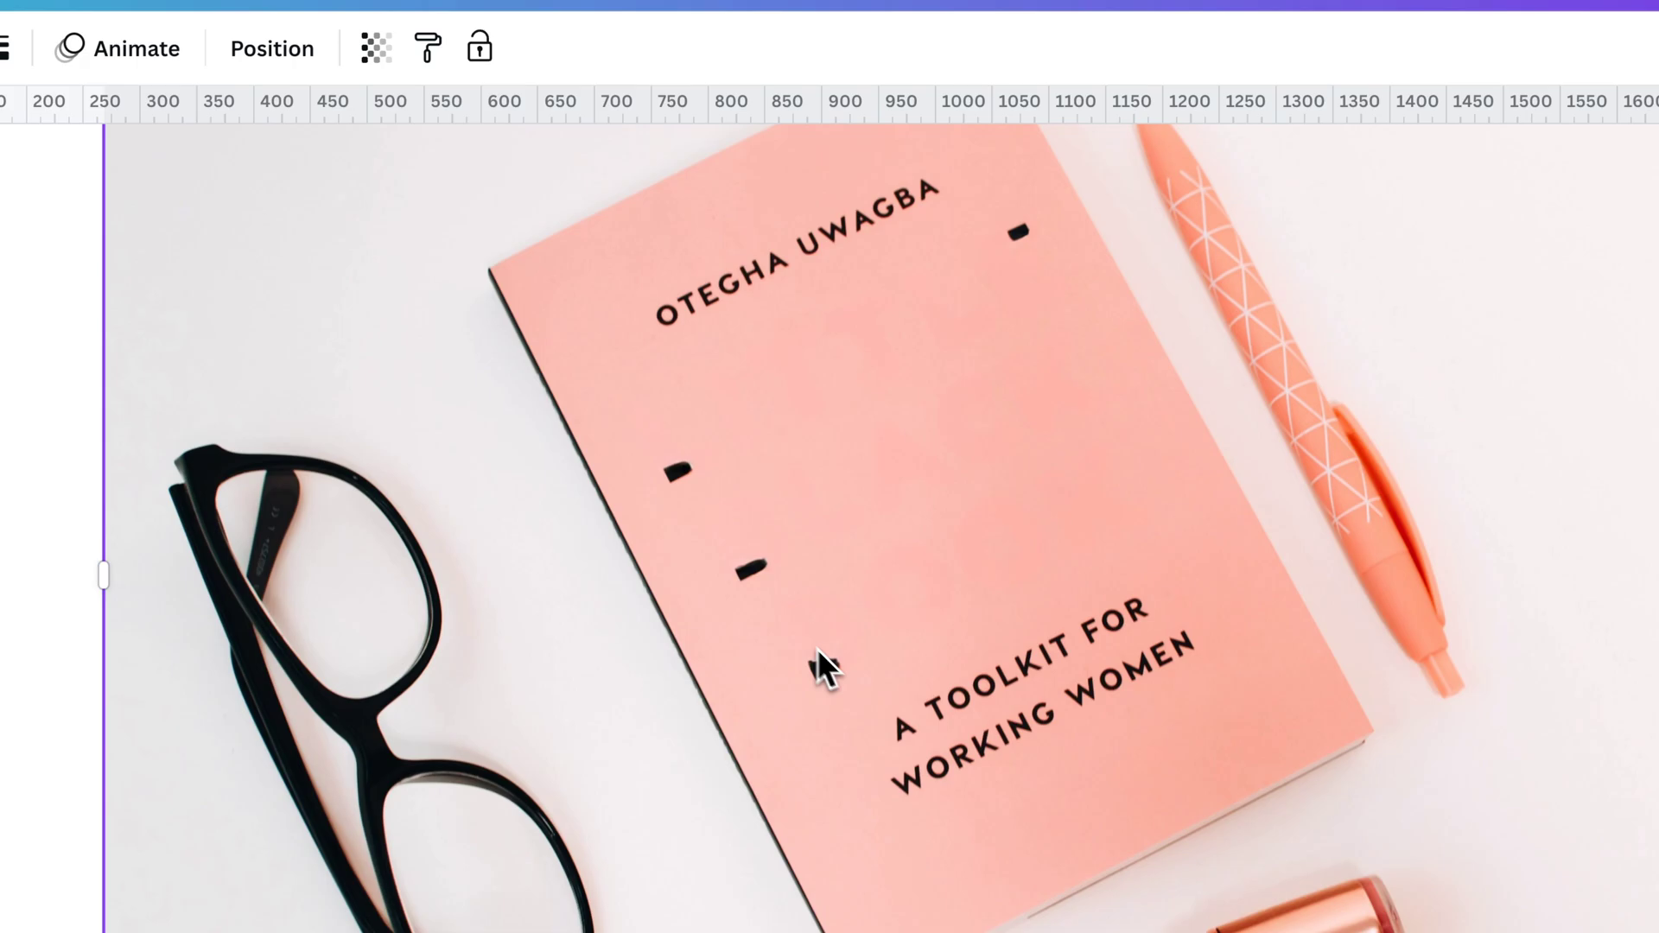
{"action": "mouse_move", "coordinate": [936, 519]}
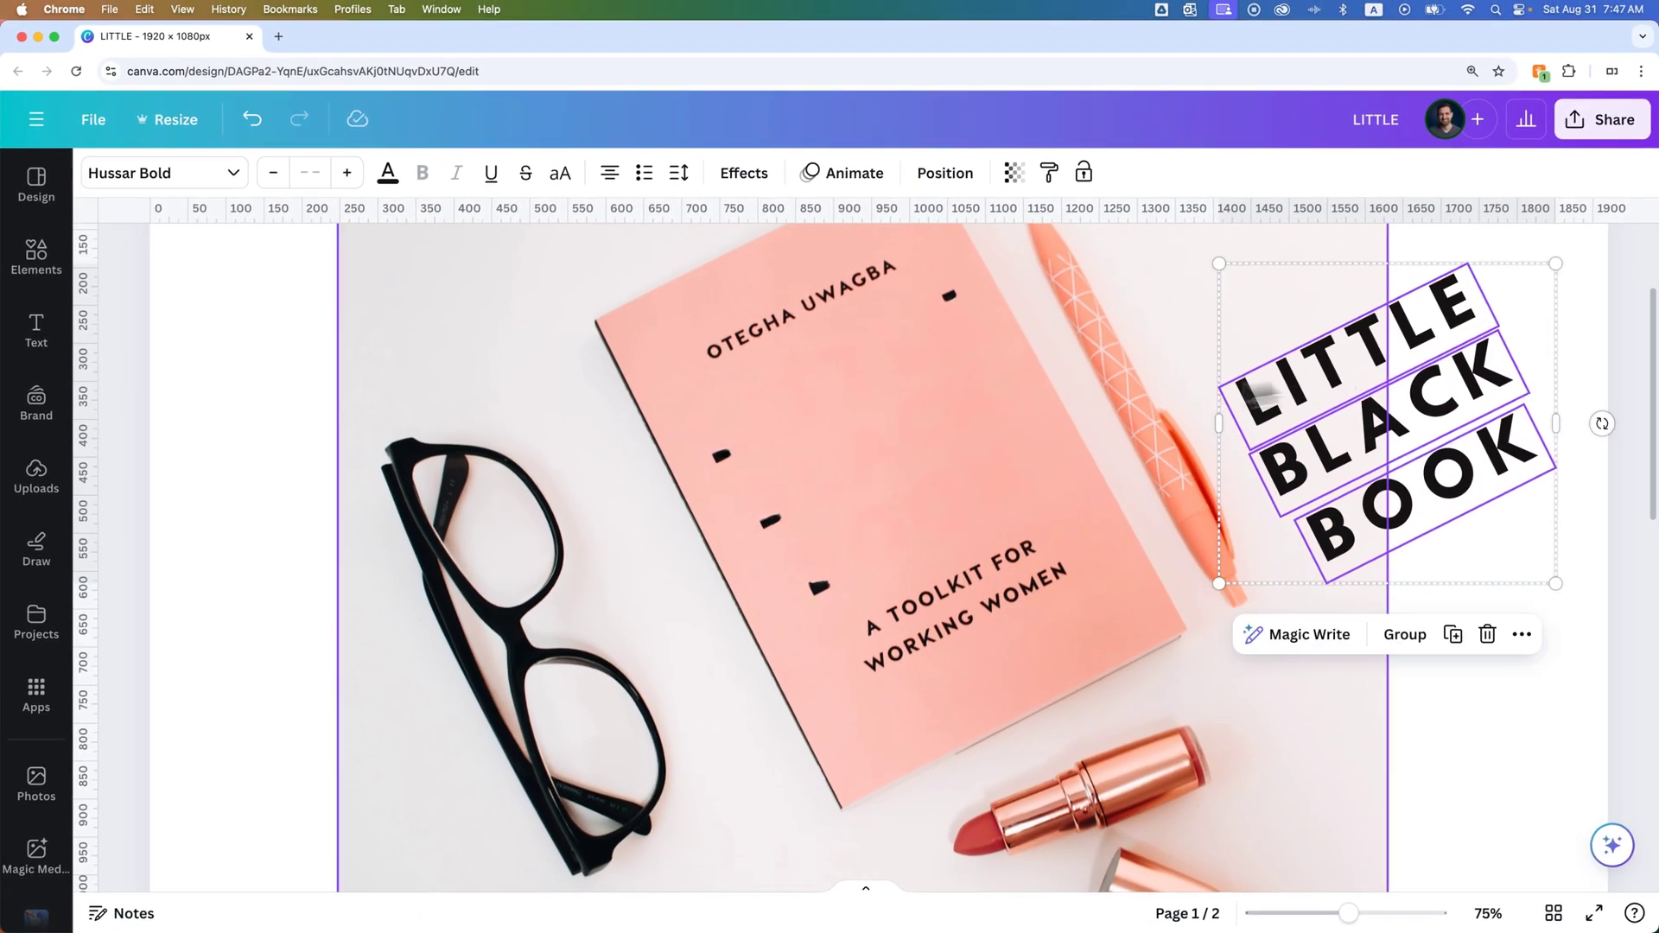
Select the book photo again to reach its editing tools
{"action": "left_click", "coordinate": [831, 413]}
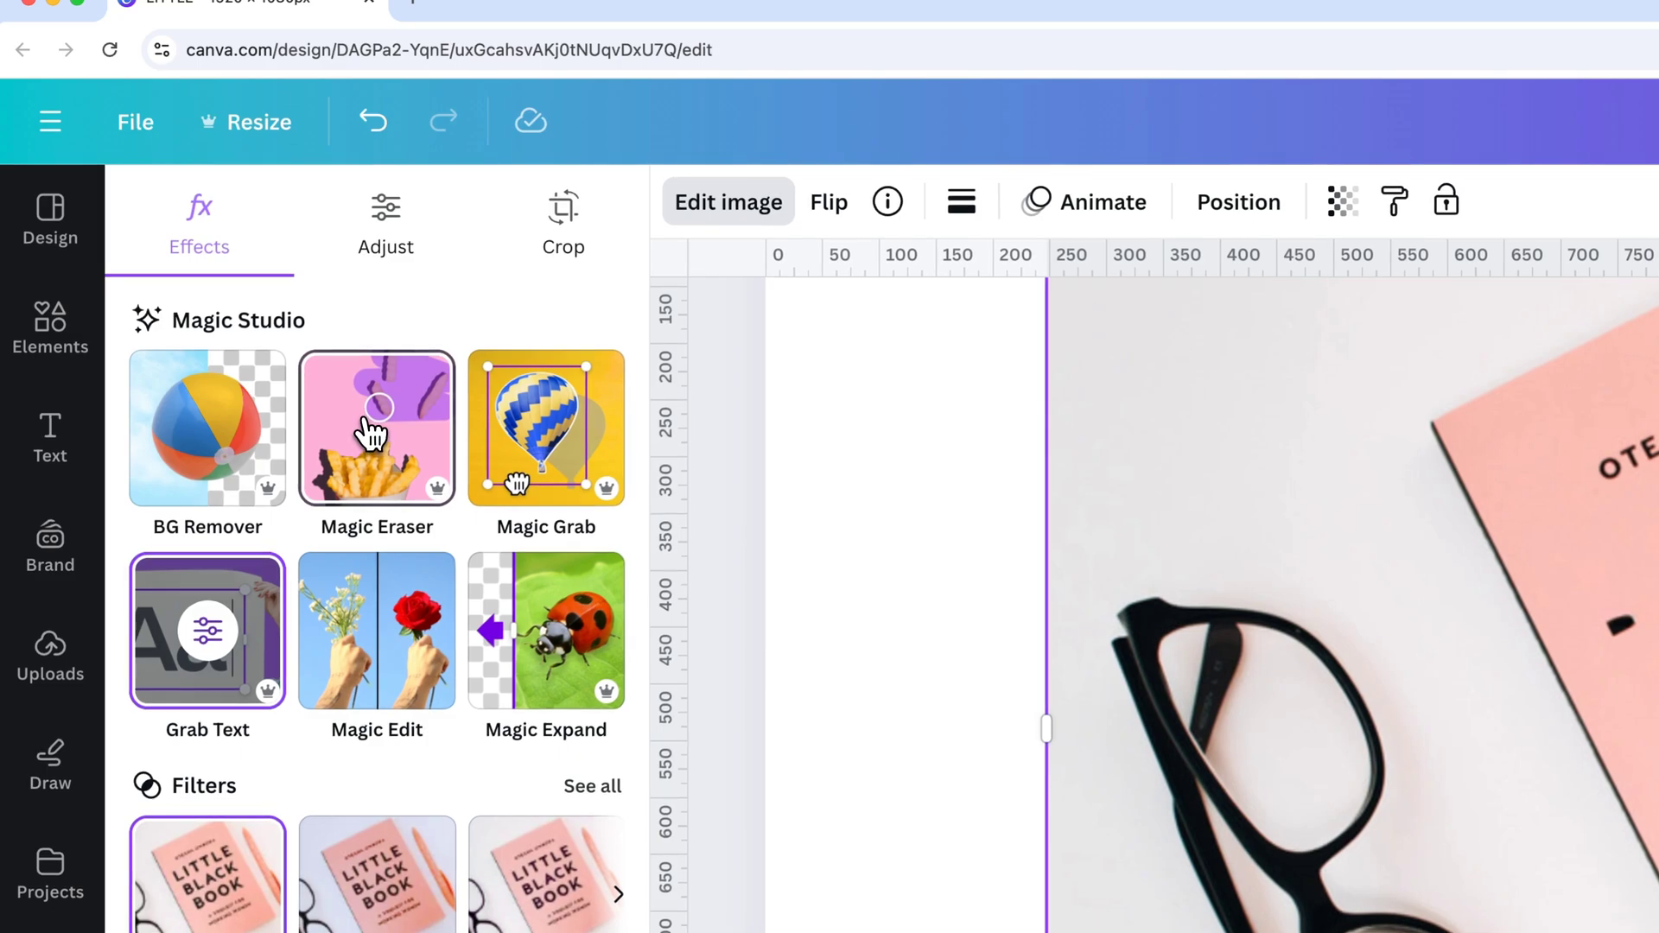
Use Magic Eraser to wipe the leftover title marks off the pink cover and return to Effects
{"action": "left_click", "coordinate": [375, 429]}
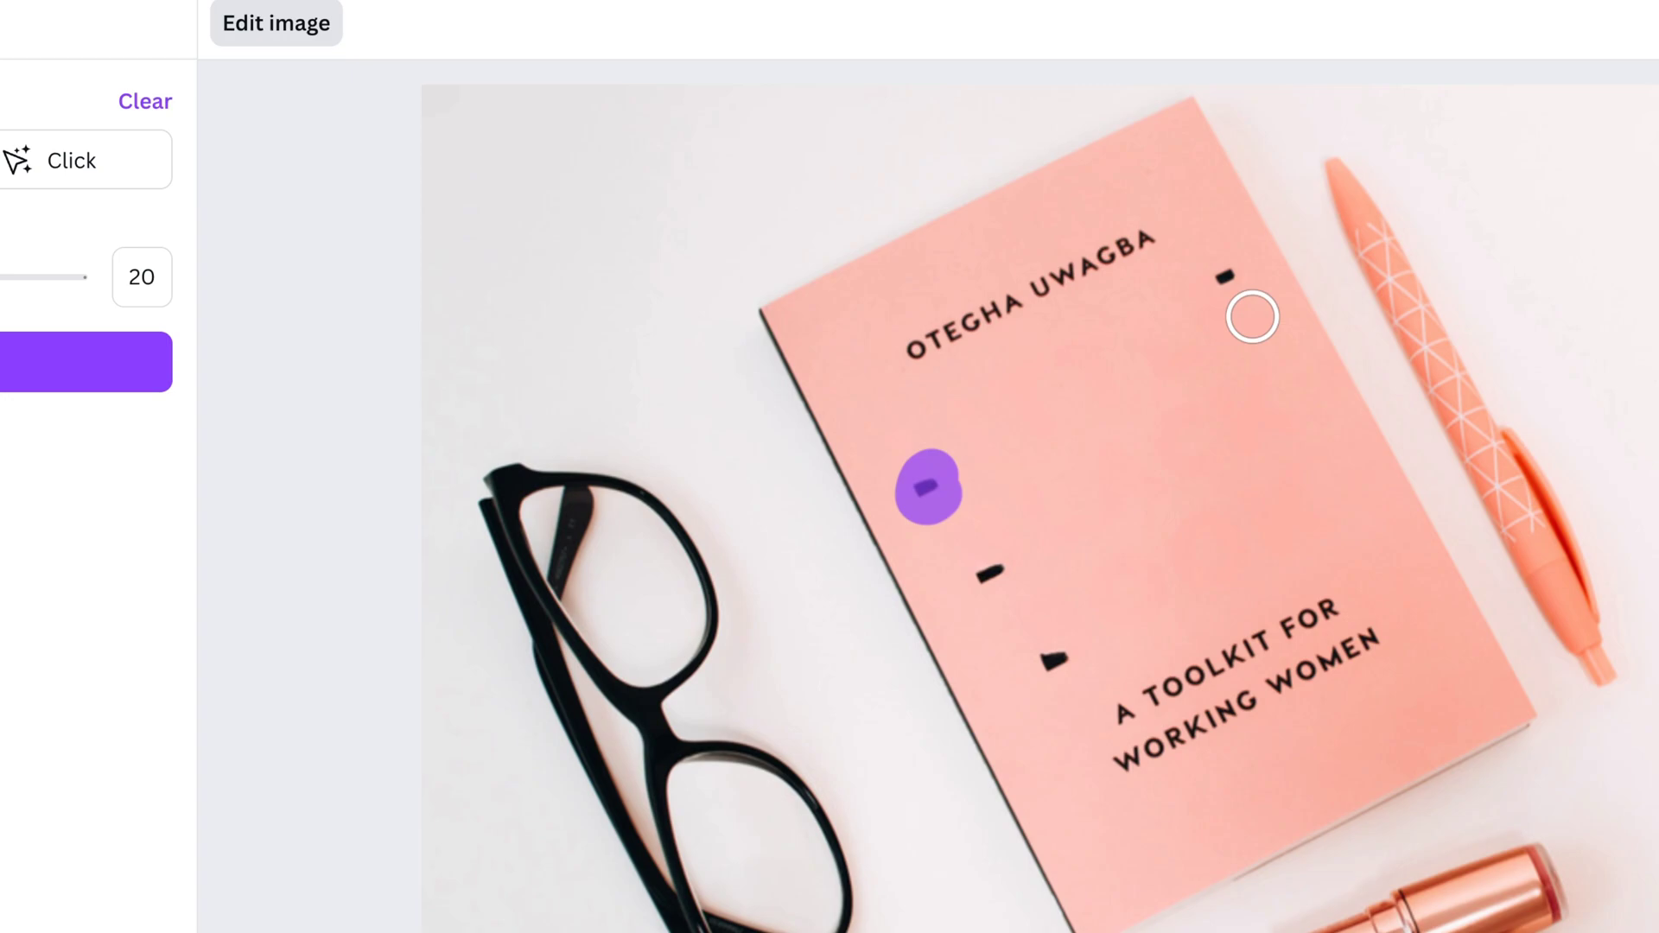
{"action": "left_click", "coordinate": [984, 579]}
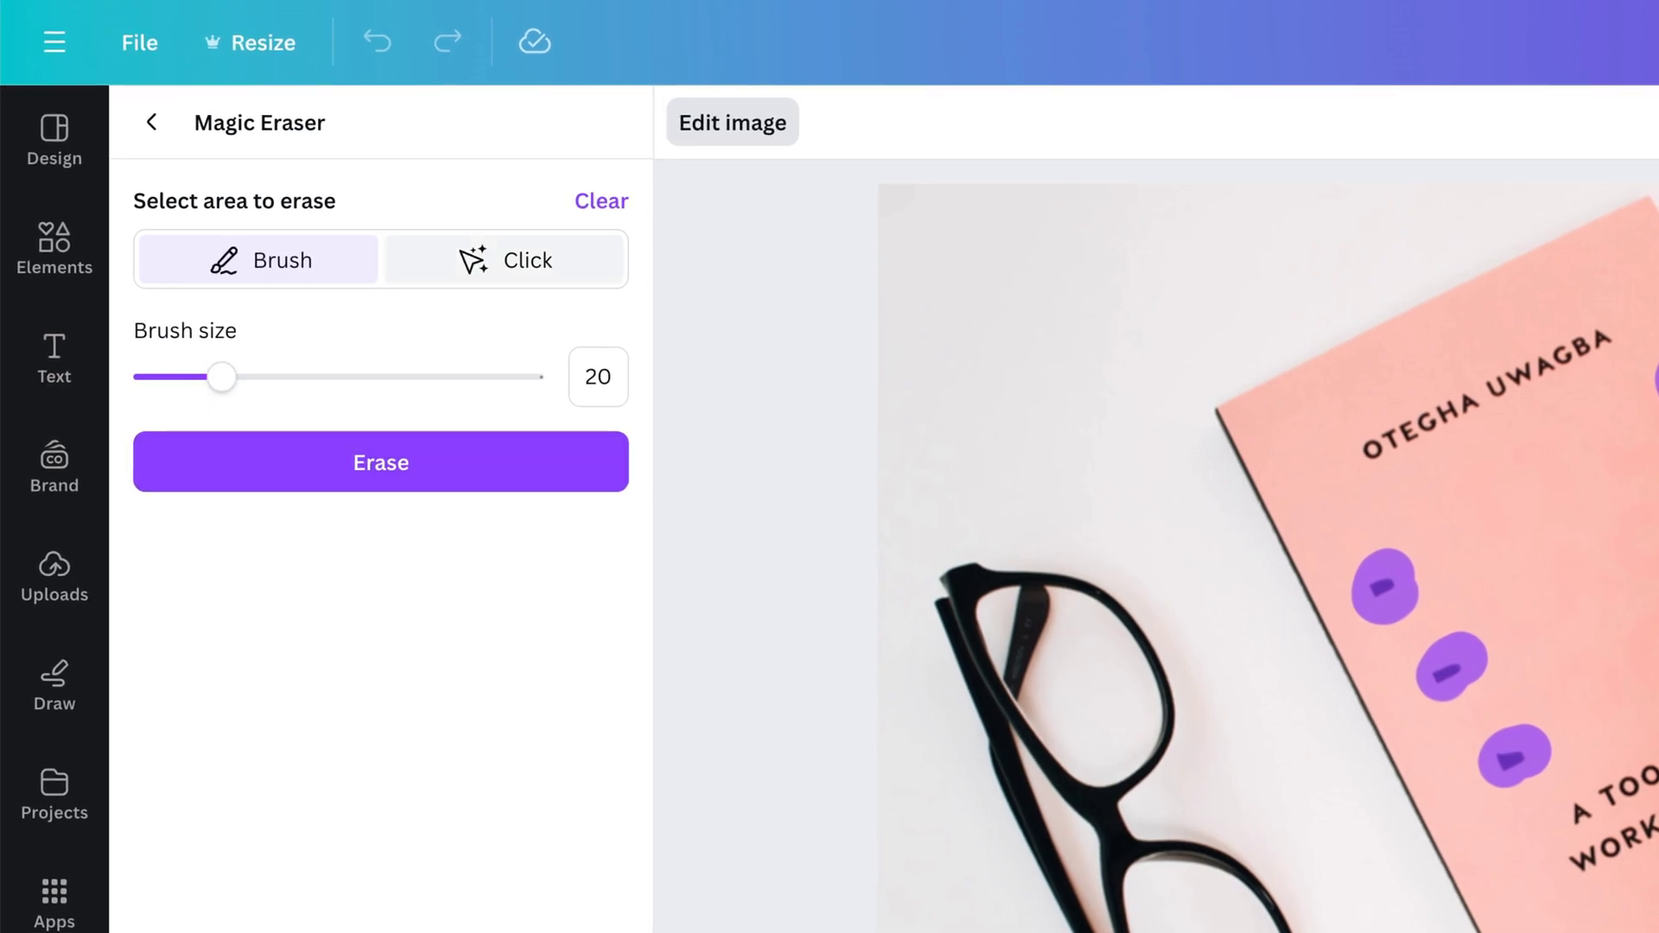
{"action": "mouse_move", "coordinate": [397, 471]}
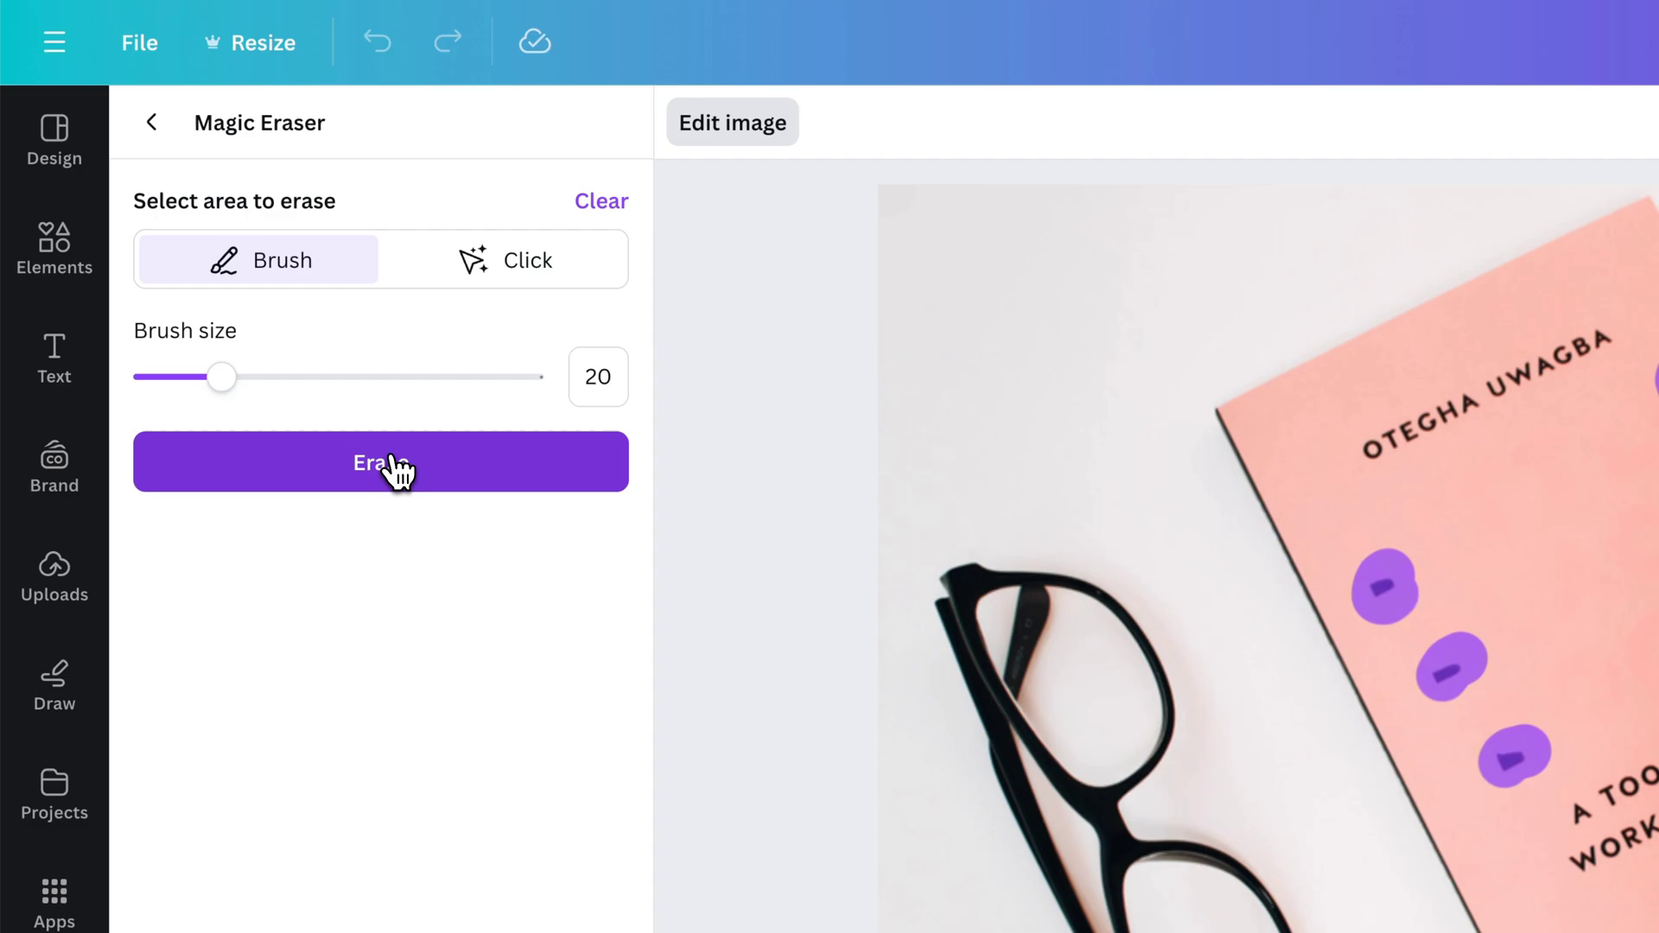
{"action": "left_click", "coordinate": [380, 462]}
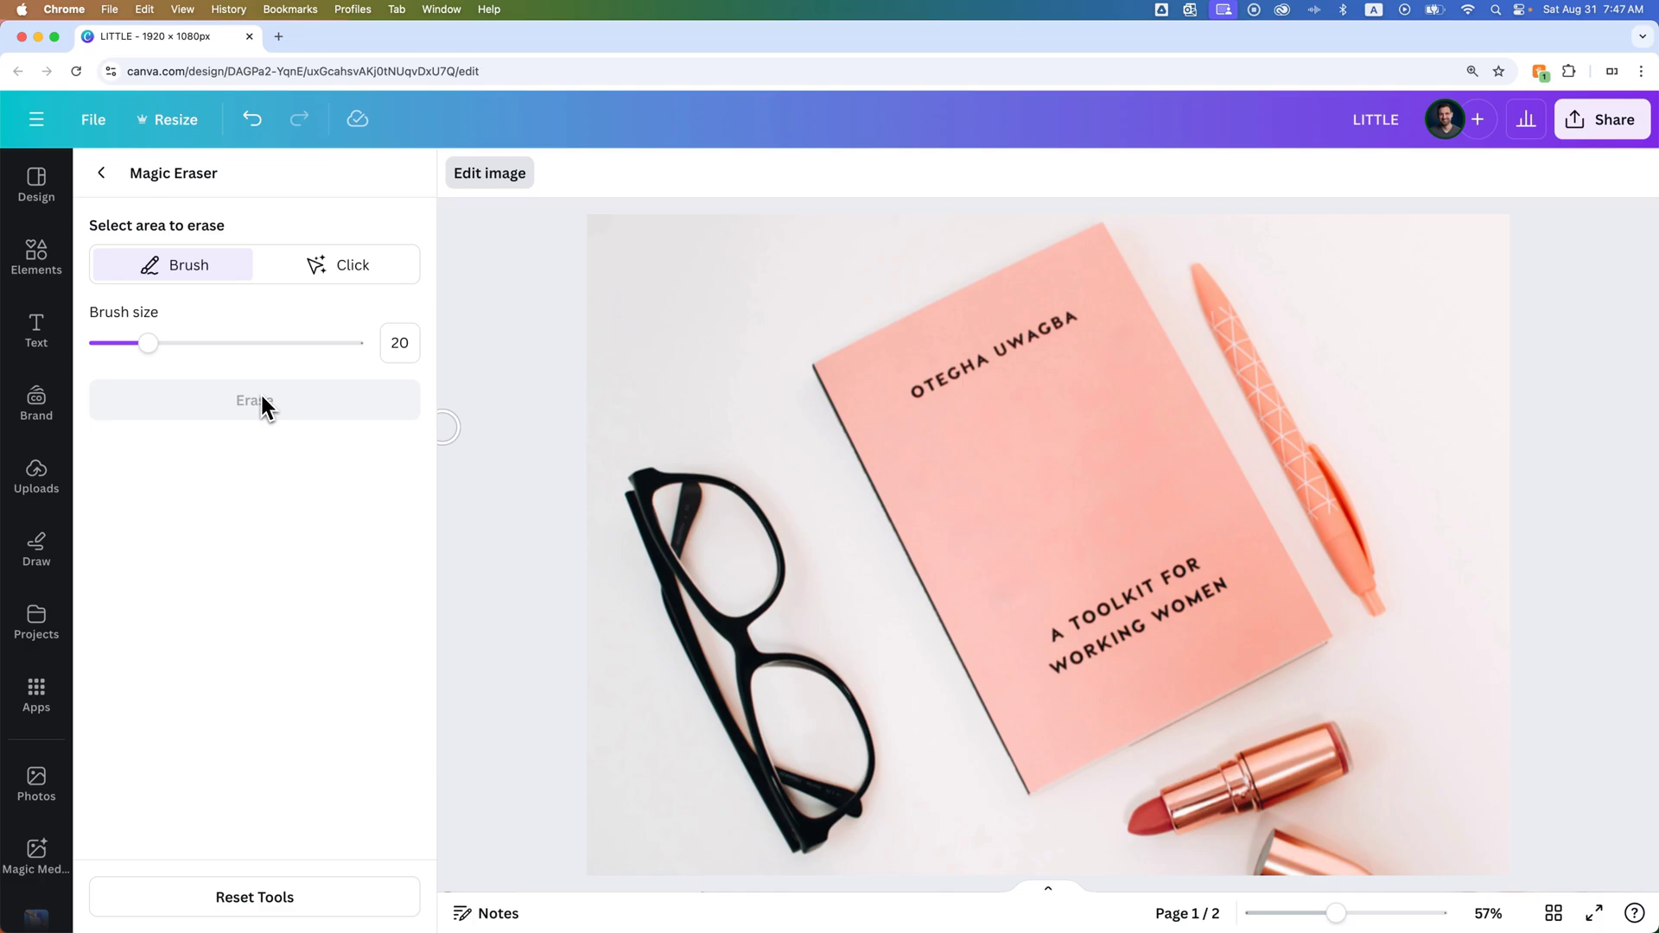
{"action": "mouse_move", "coordinate": [308, 439]}
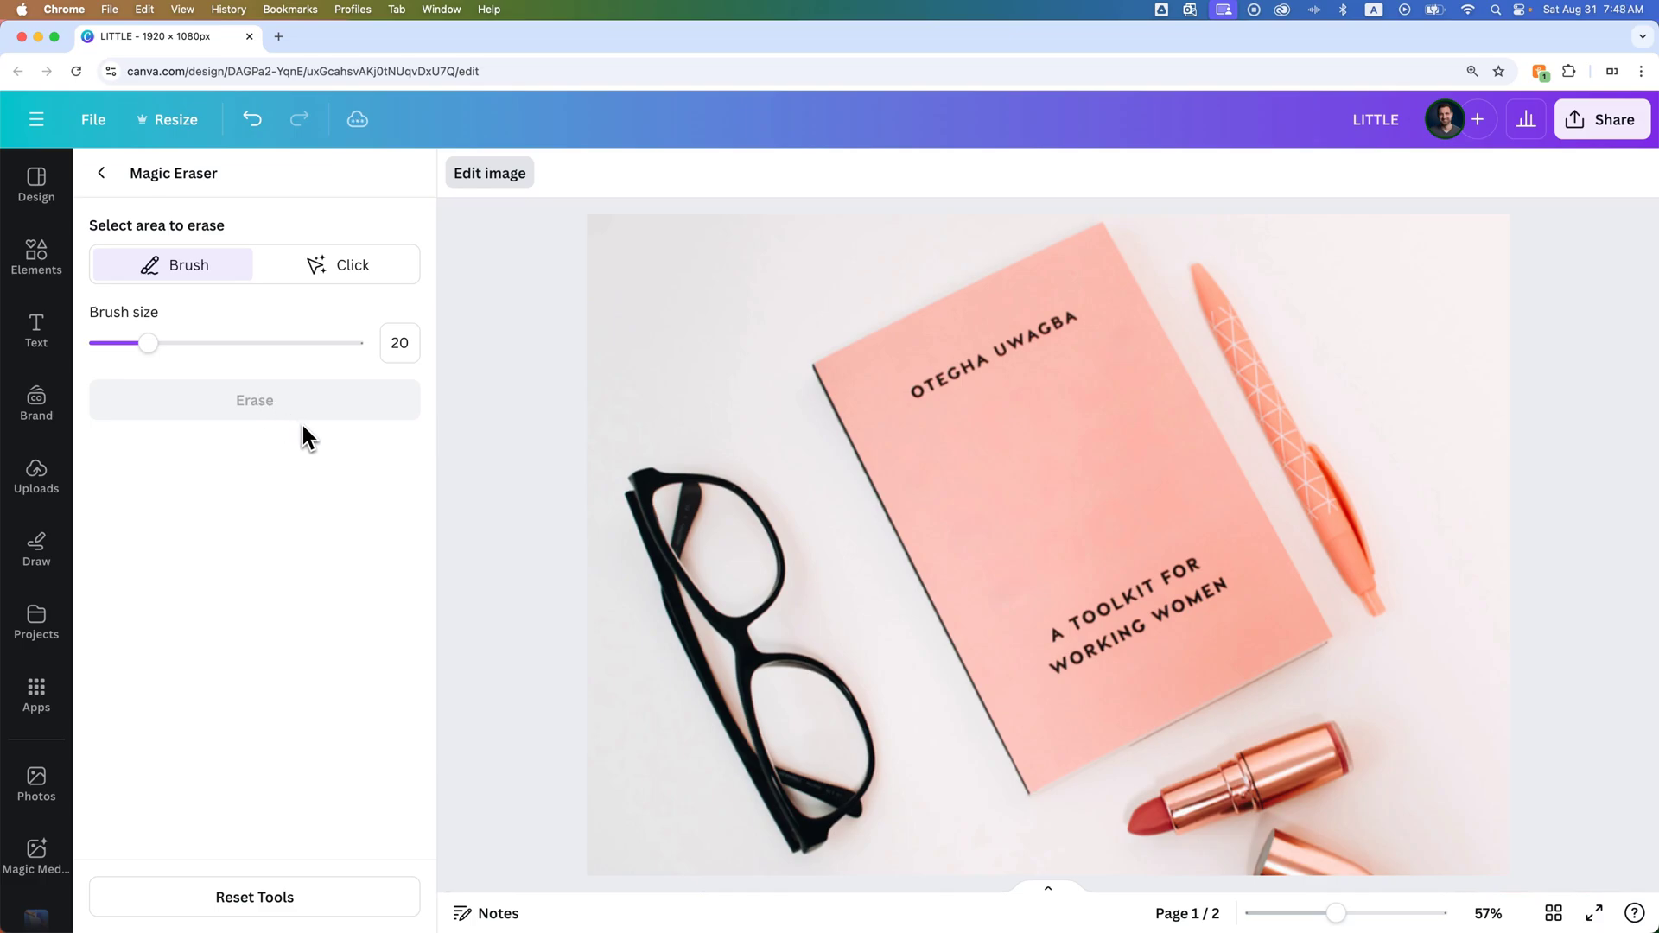
{"action": "left_click", "coordinate": [101, 172]}
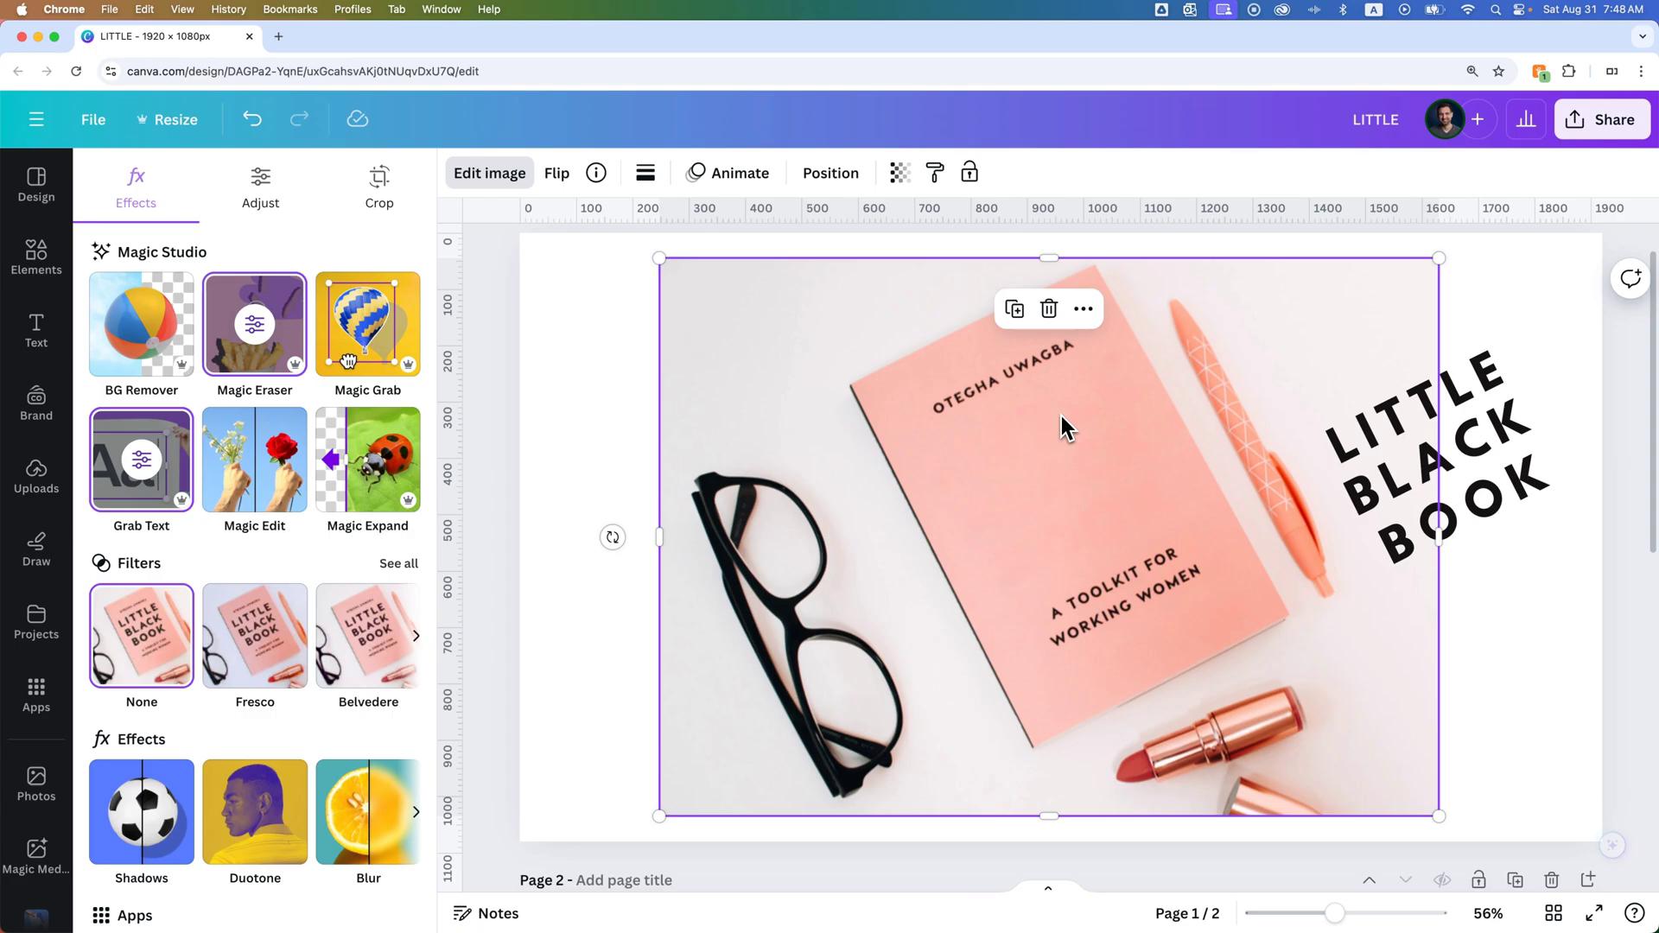
Retype BLACK as PINK so the cover reads LITTLE PINK BOOK, then move down to page 2
{"action": "left_click", "coordinate": [1407, 434]}
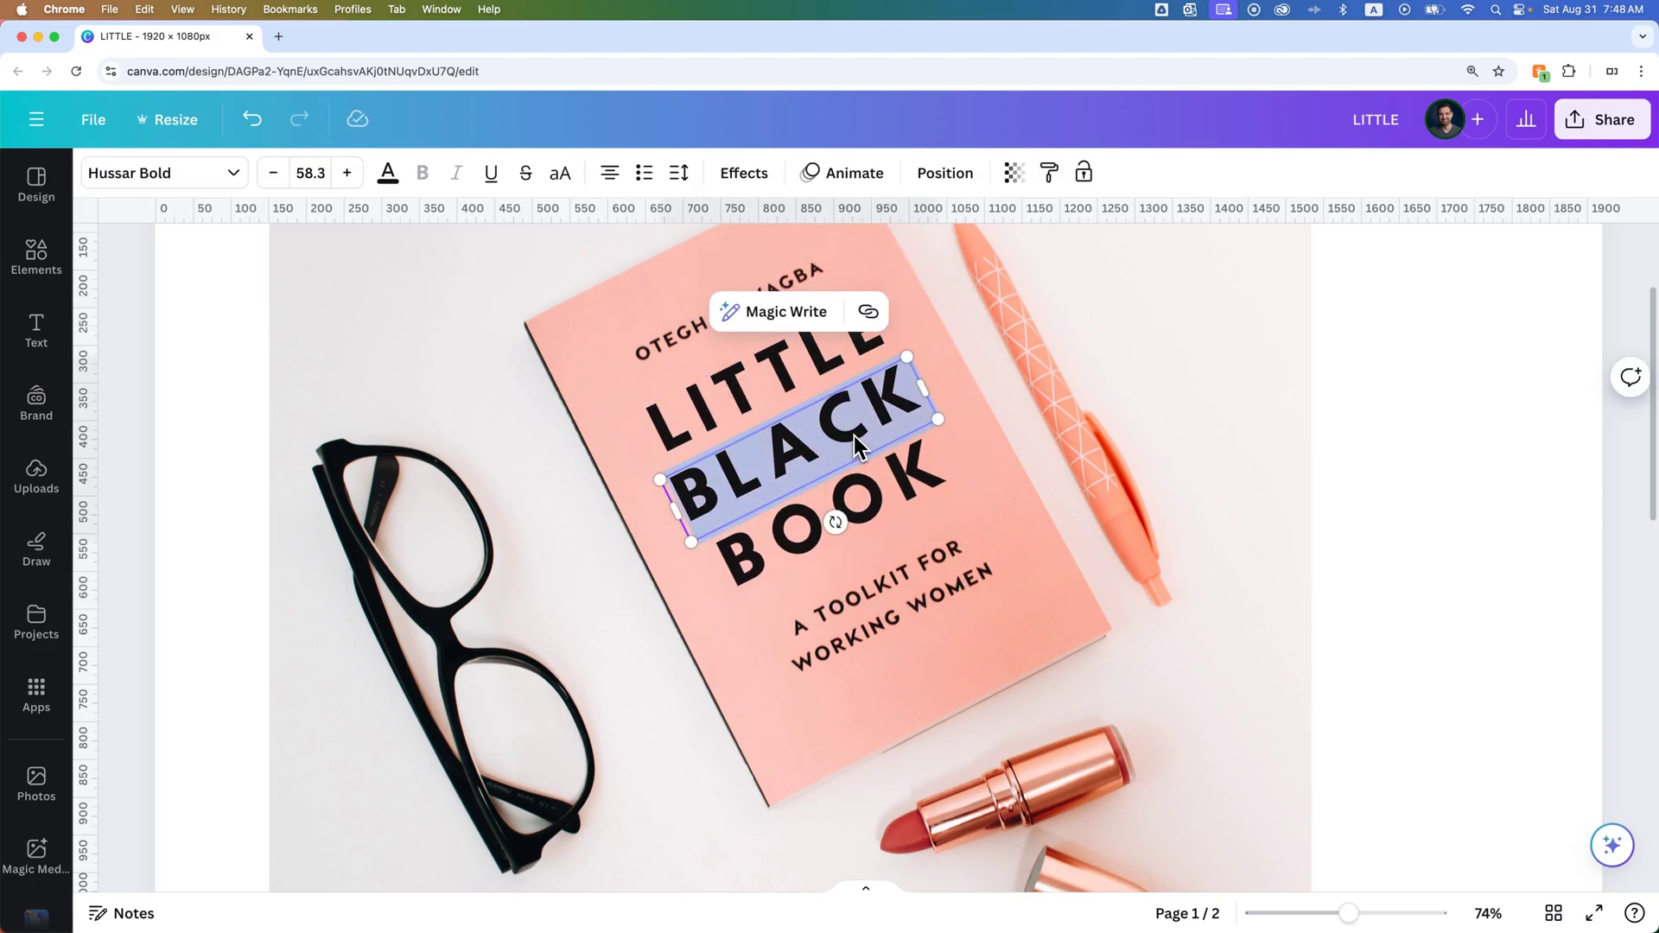
{"action": "type", "text": "PINK"}
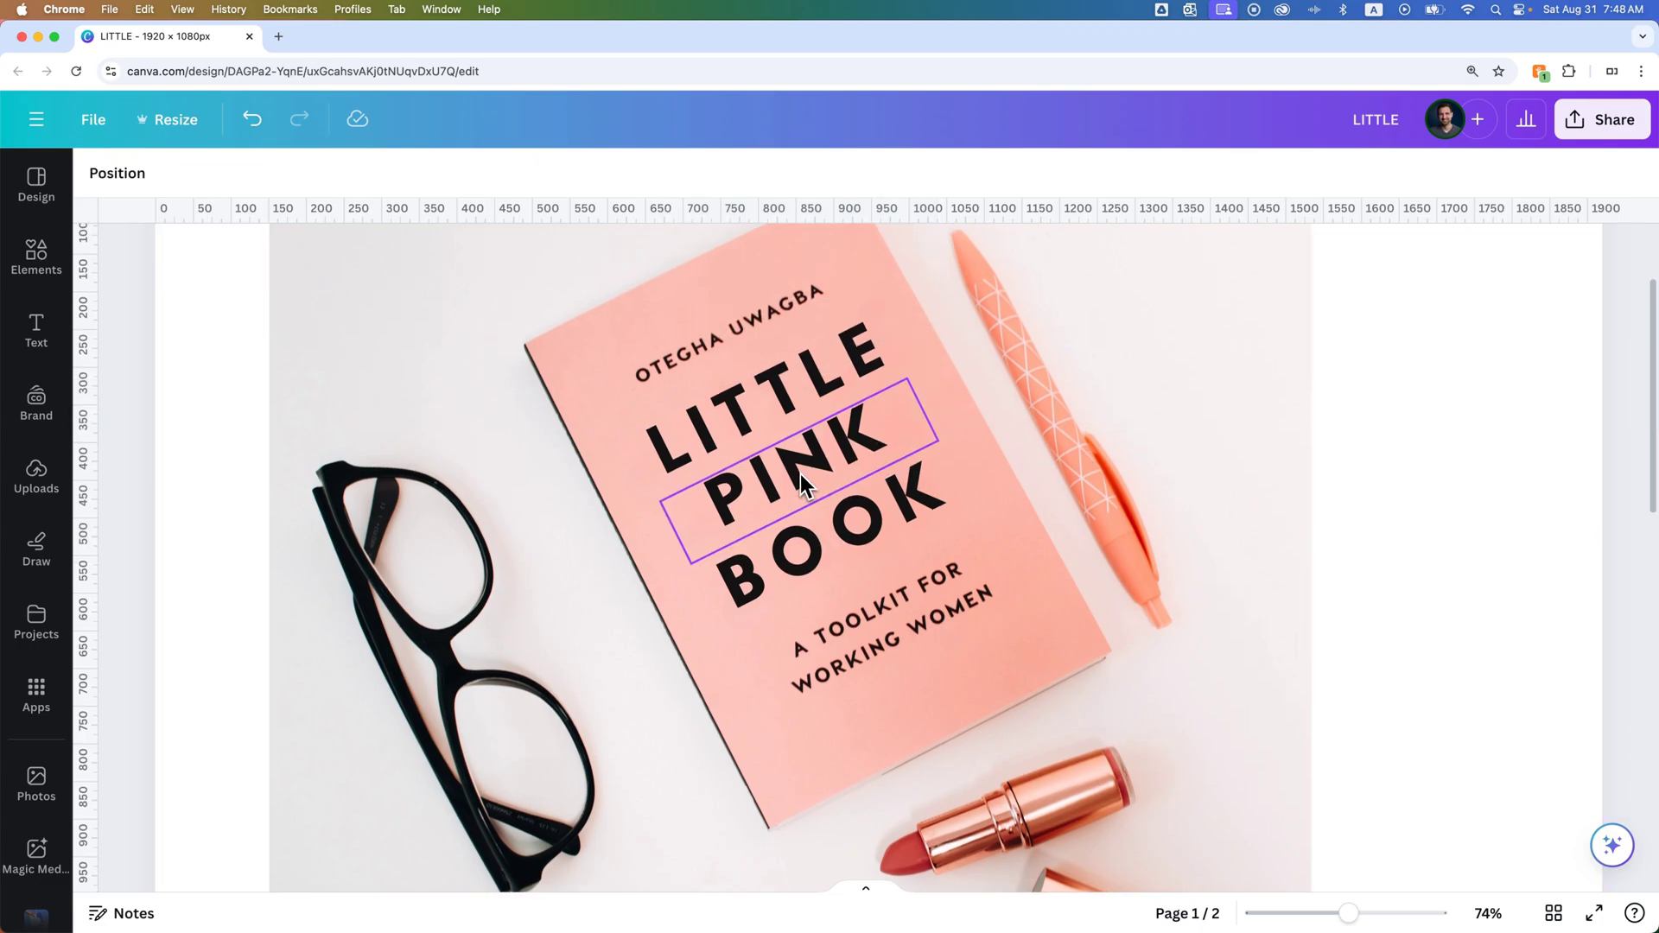
{"action": "scroll", "scroll_direction": "down", "scroll_amount": 3}
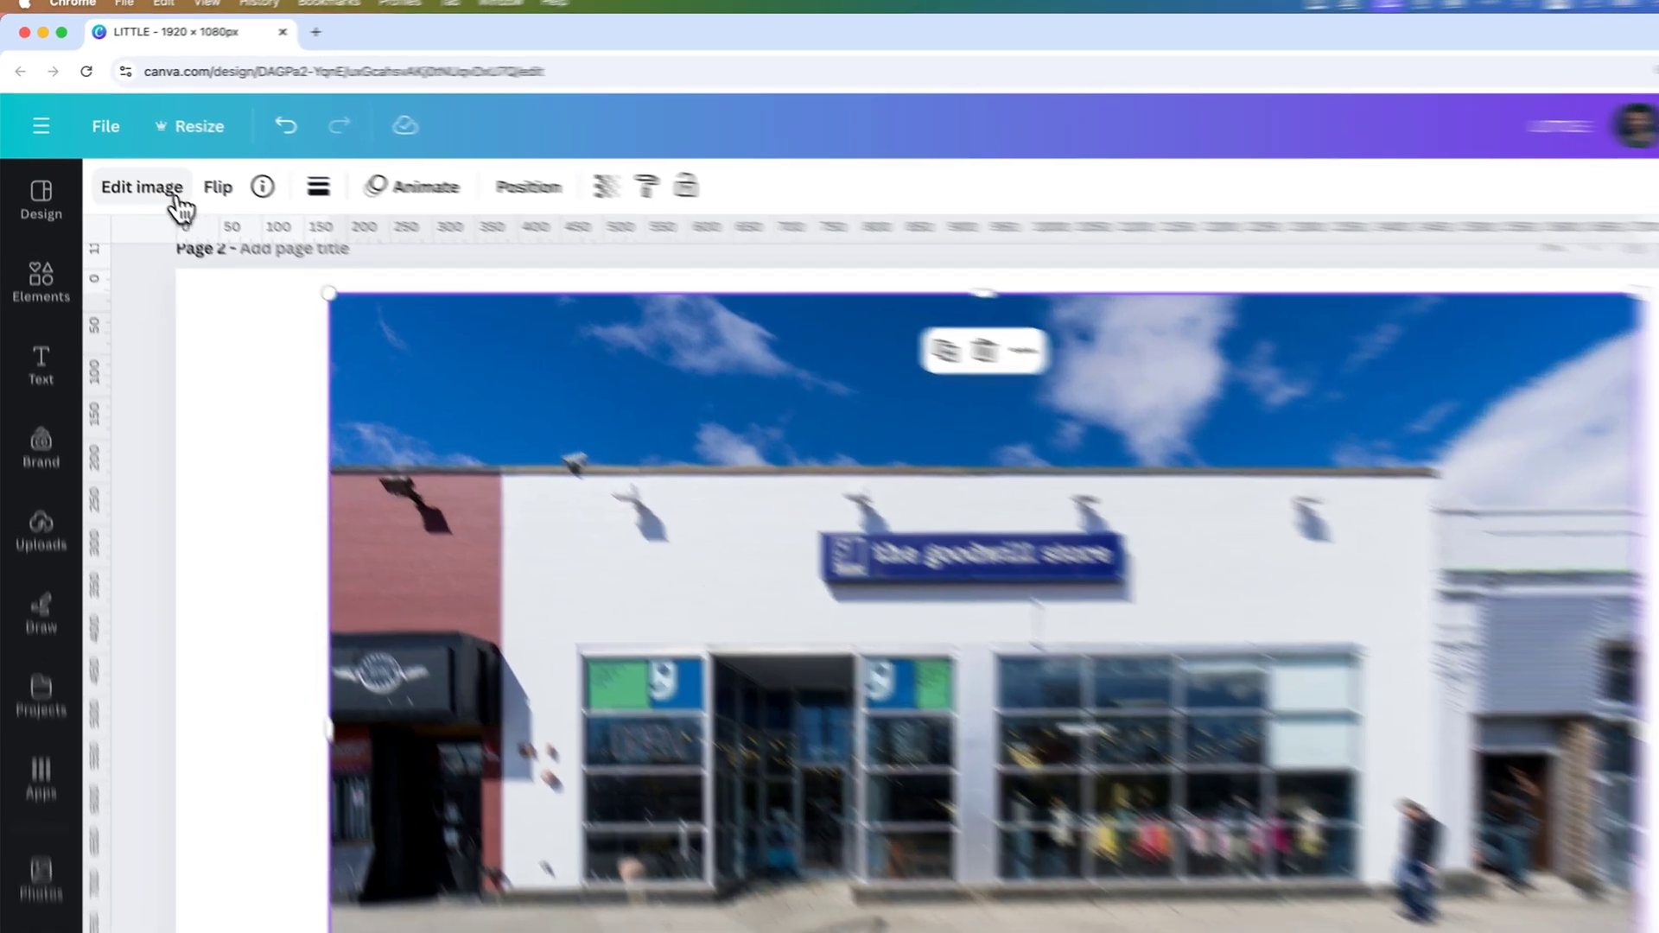
Start Magic Eraser on the storefront photo, lower Brush size to 7 and brush over the sign lettering
{"action": "left_click", "coordinate": [141, 188]}
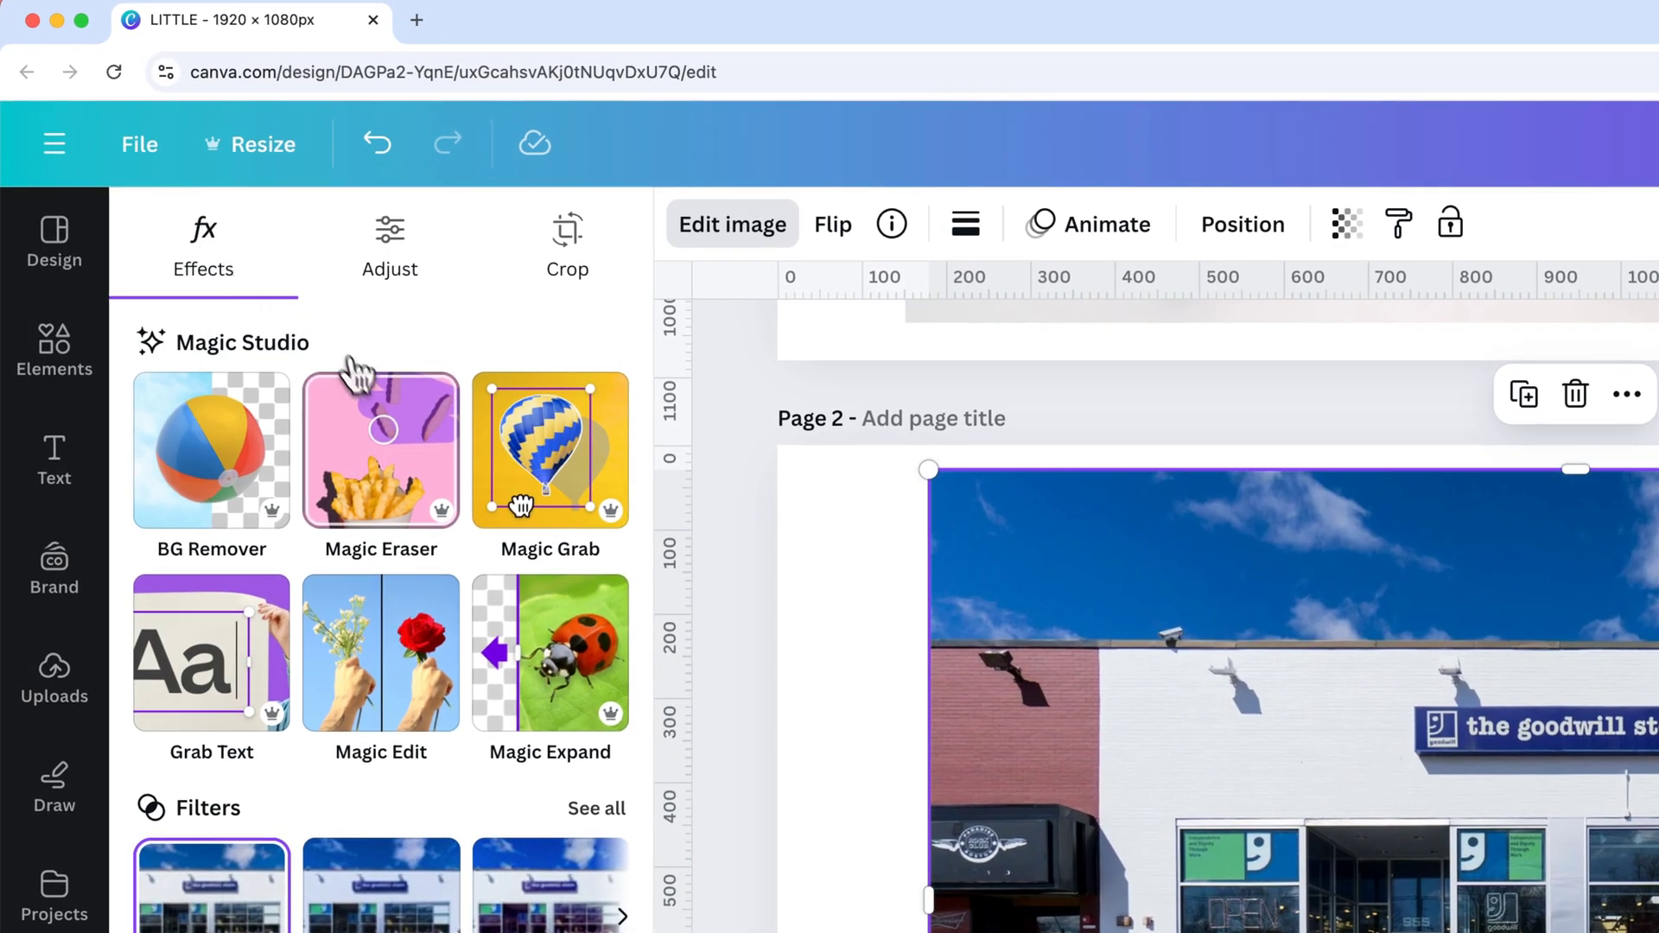
{"action": "mouse_move", "coordinate": [400, 468]}
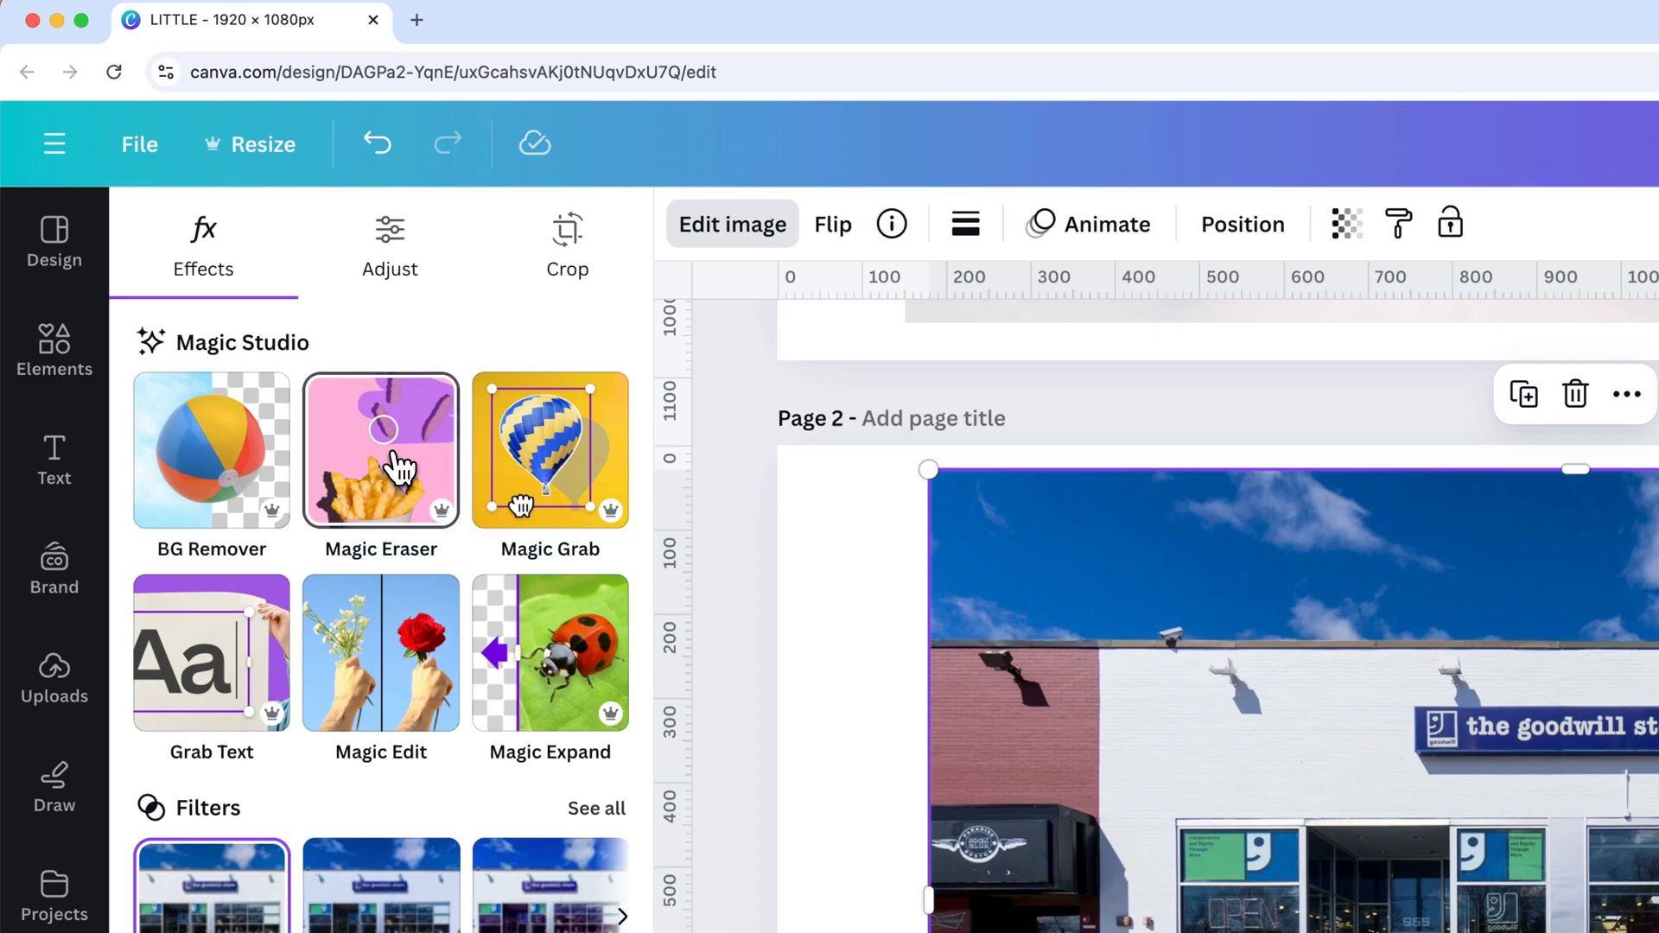
{"action": "left_click", "coordinate": [380, 449]}
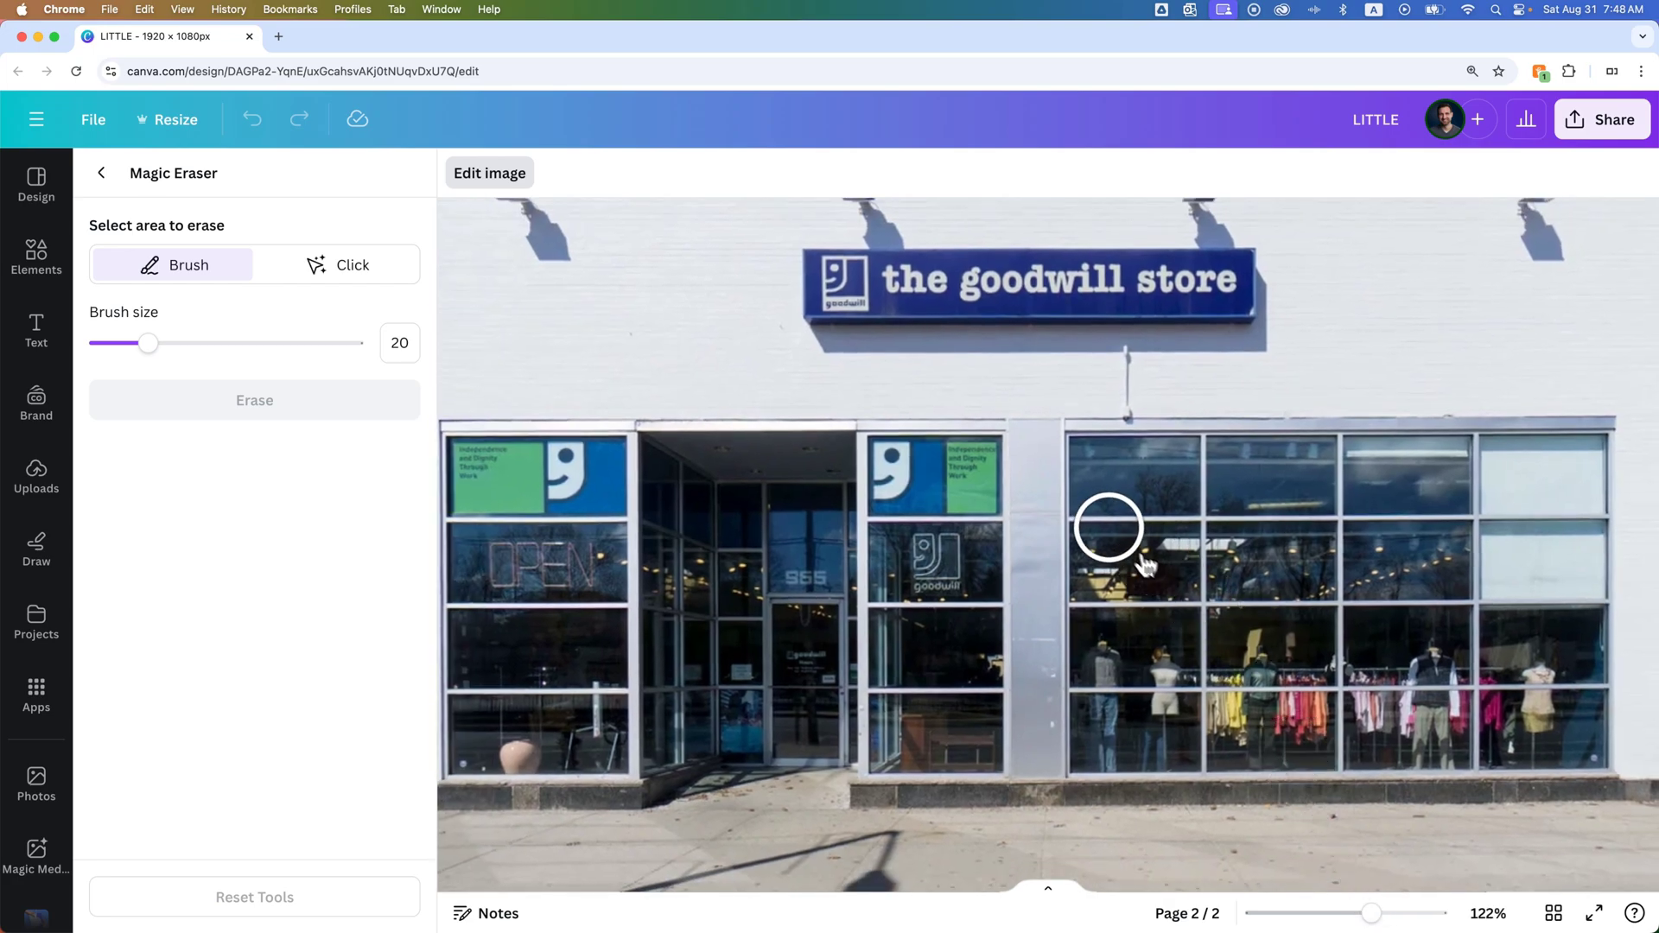
{"action": "scroll", "scroll_direction": "up", "scroll_amount": 3}
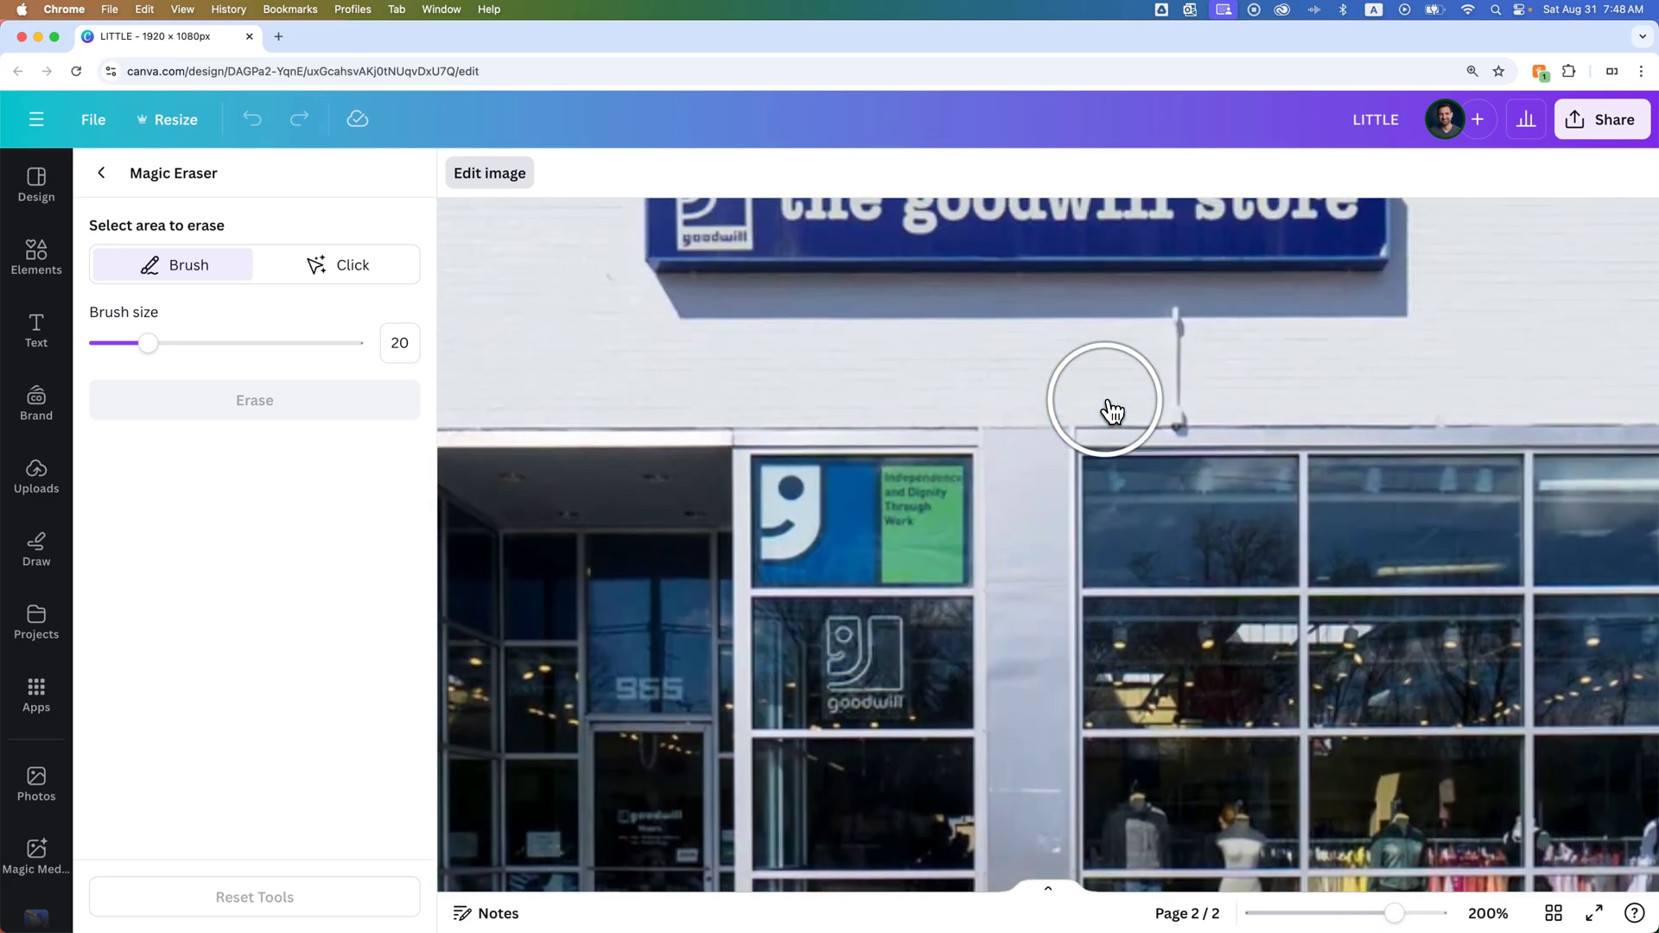
{"action": "left_click_drag", "start_coordinate": [148, 343], "coordinate": [122, 343]}
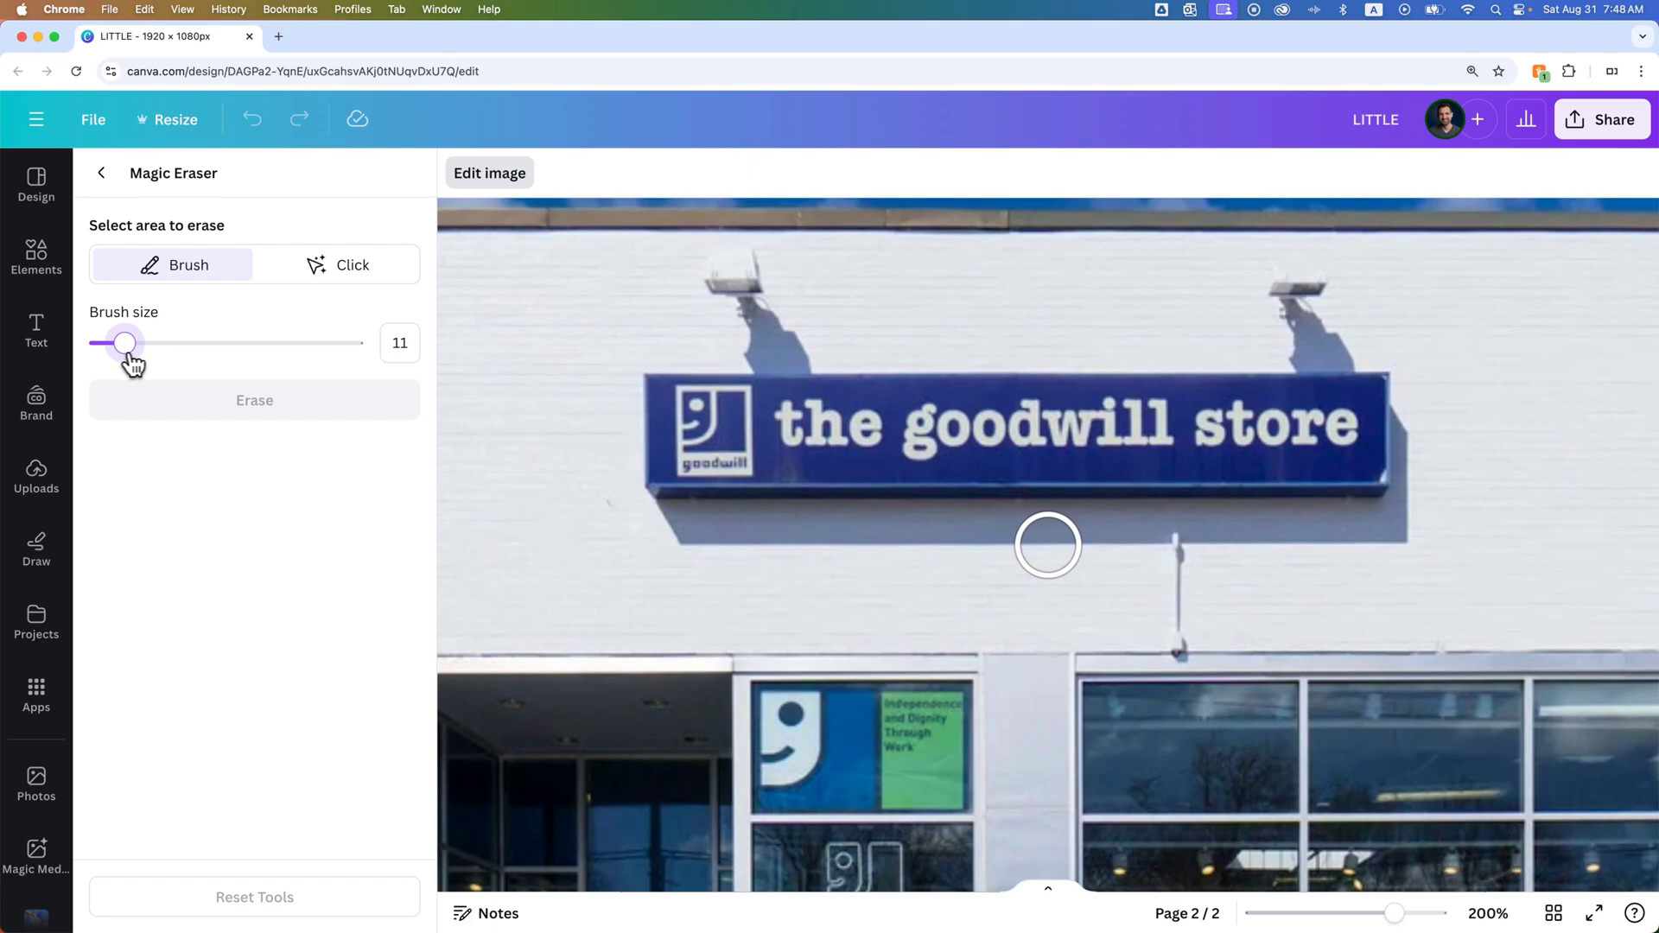
{"action": "left_click_drag", "start_coordinate": [124, 342], "coordinate": [111, 342]}
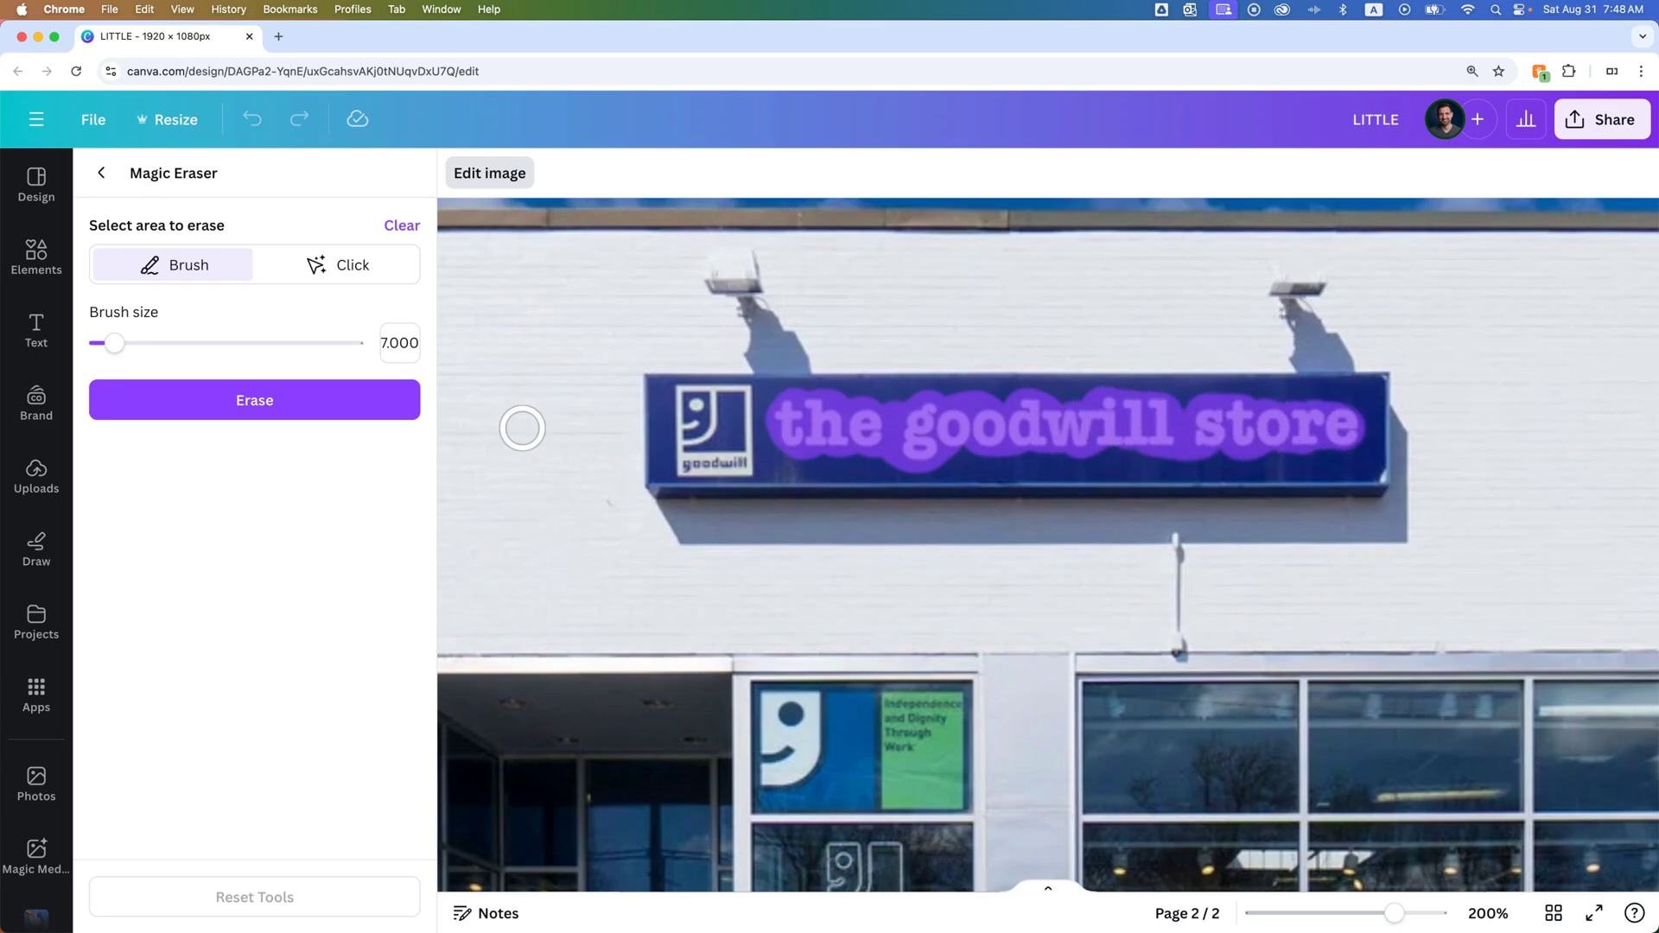
Erase the marked store name from the sign panel
{"action": "left_click", "coordinate": [254, 400]}
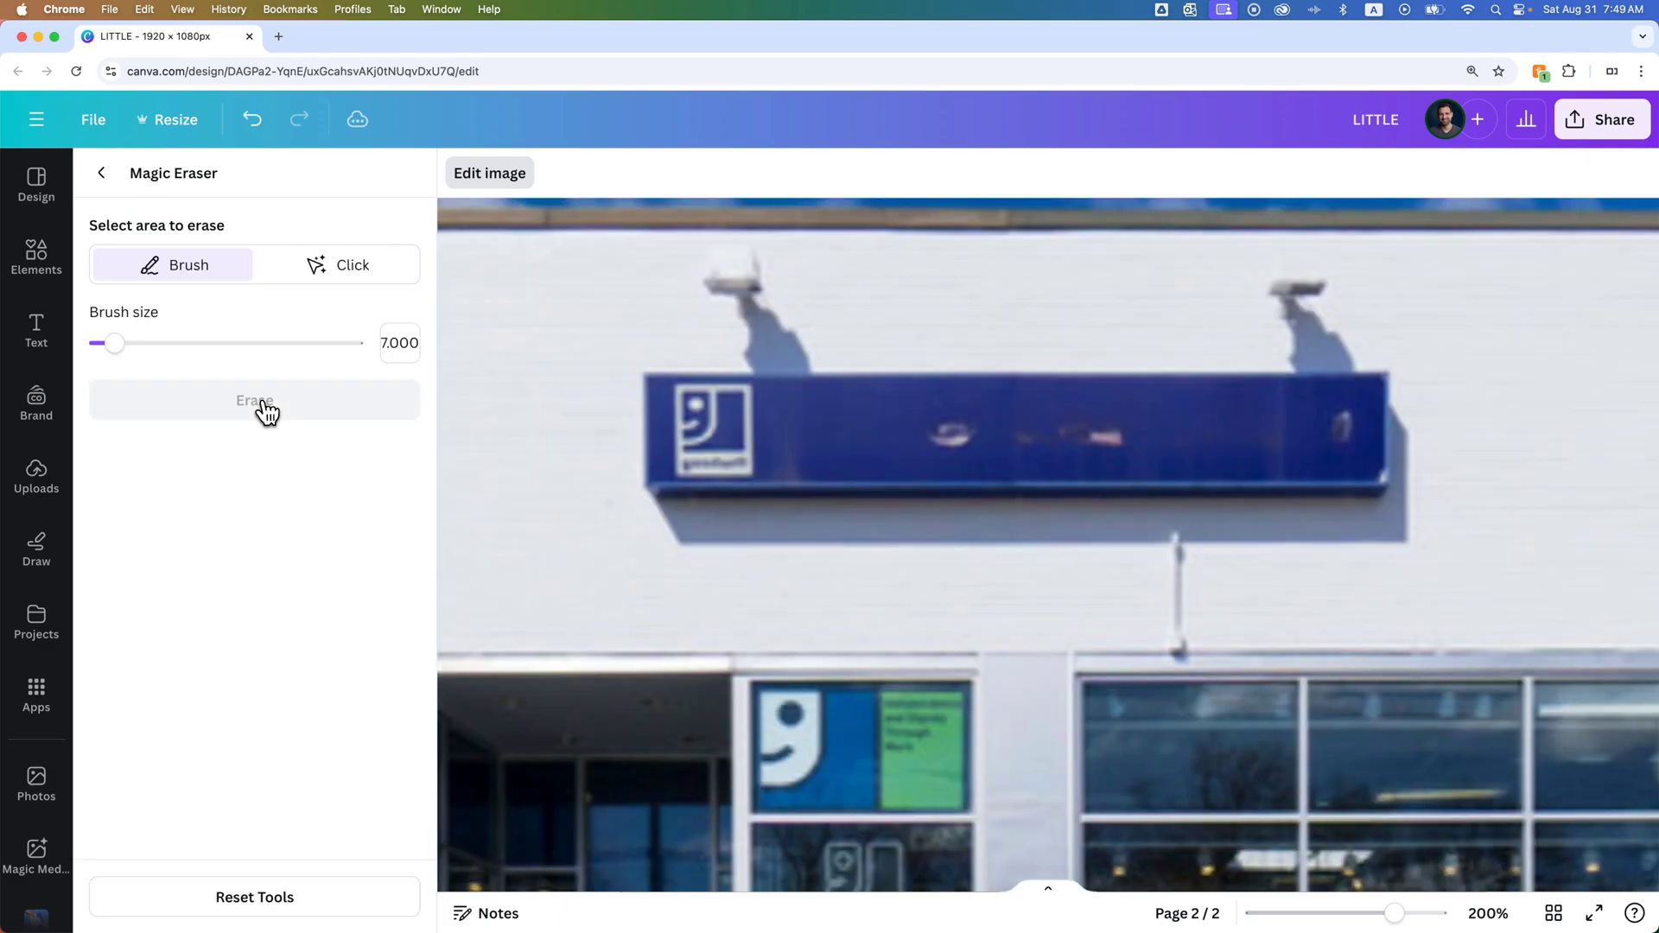
{"action": "mouse_move", "coordinate": [712, 402]}
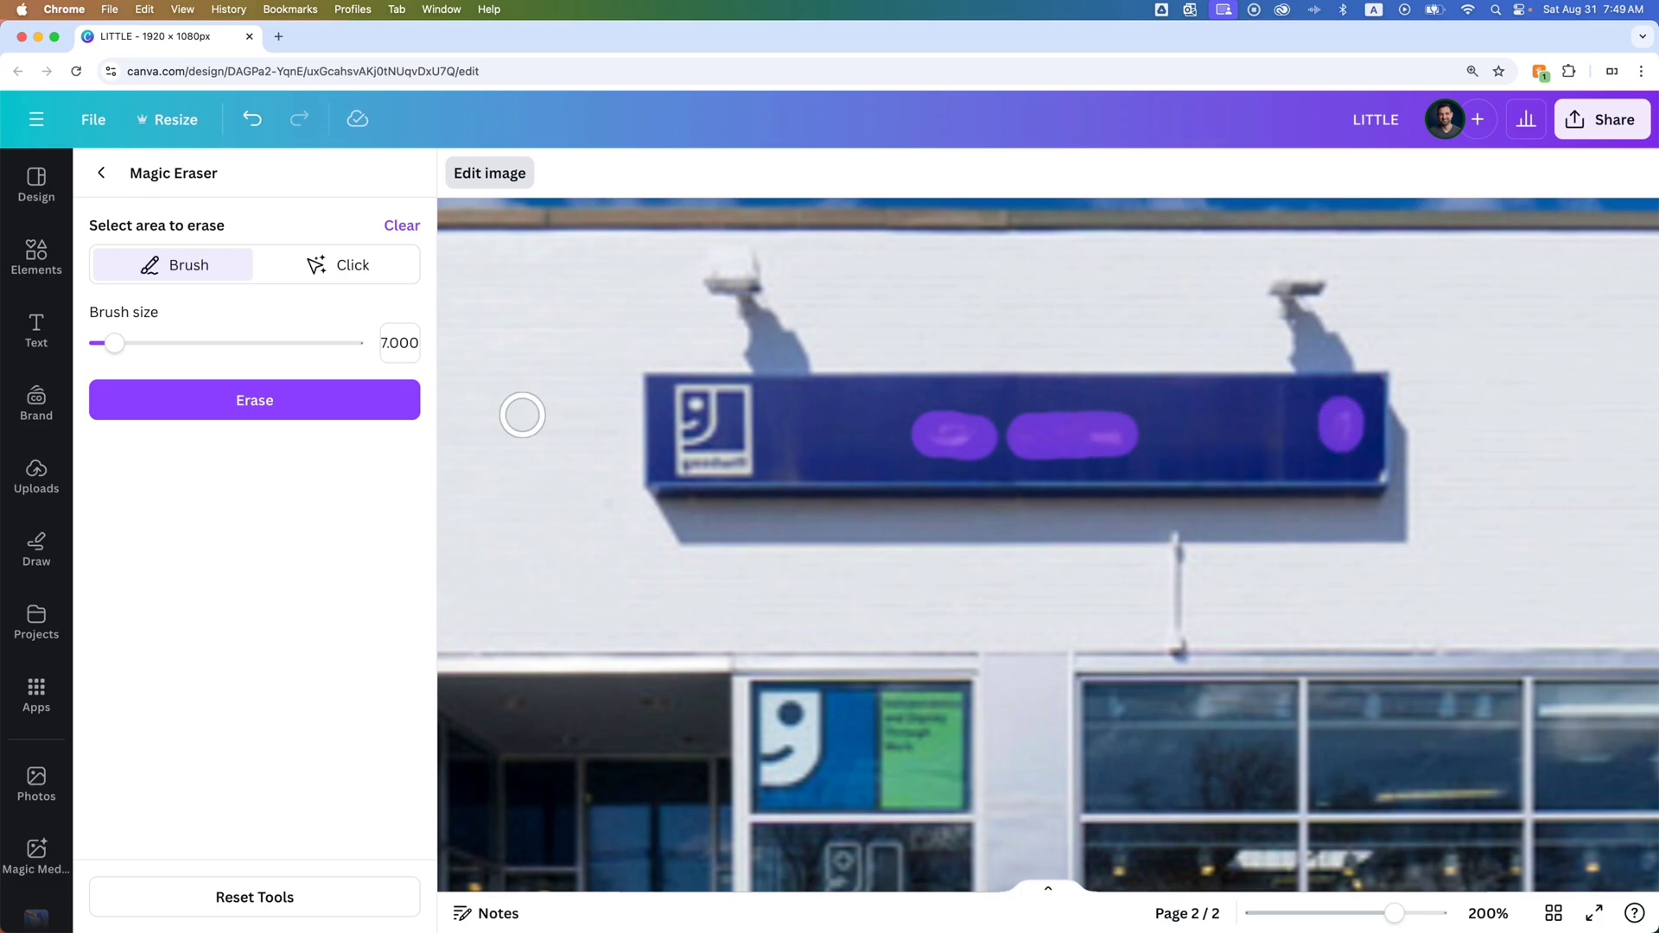
Erase the leftover smudges so the blue sign panel is blank beside the logo
{"action": "left_click", "coordinate": [254, 400]}
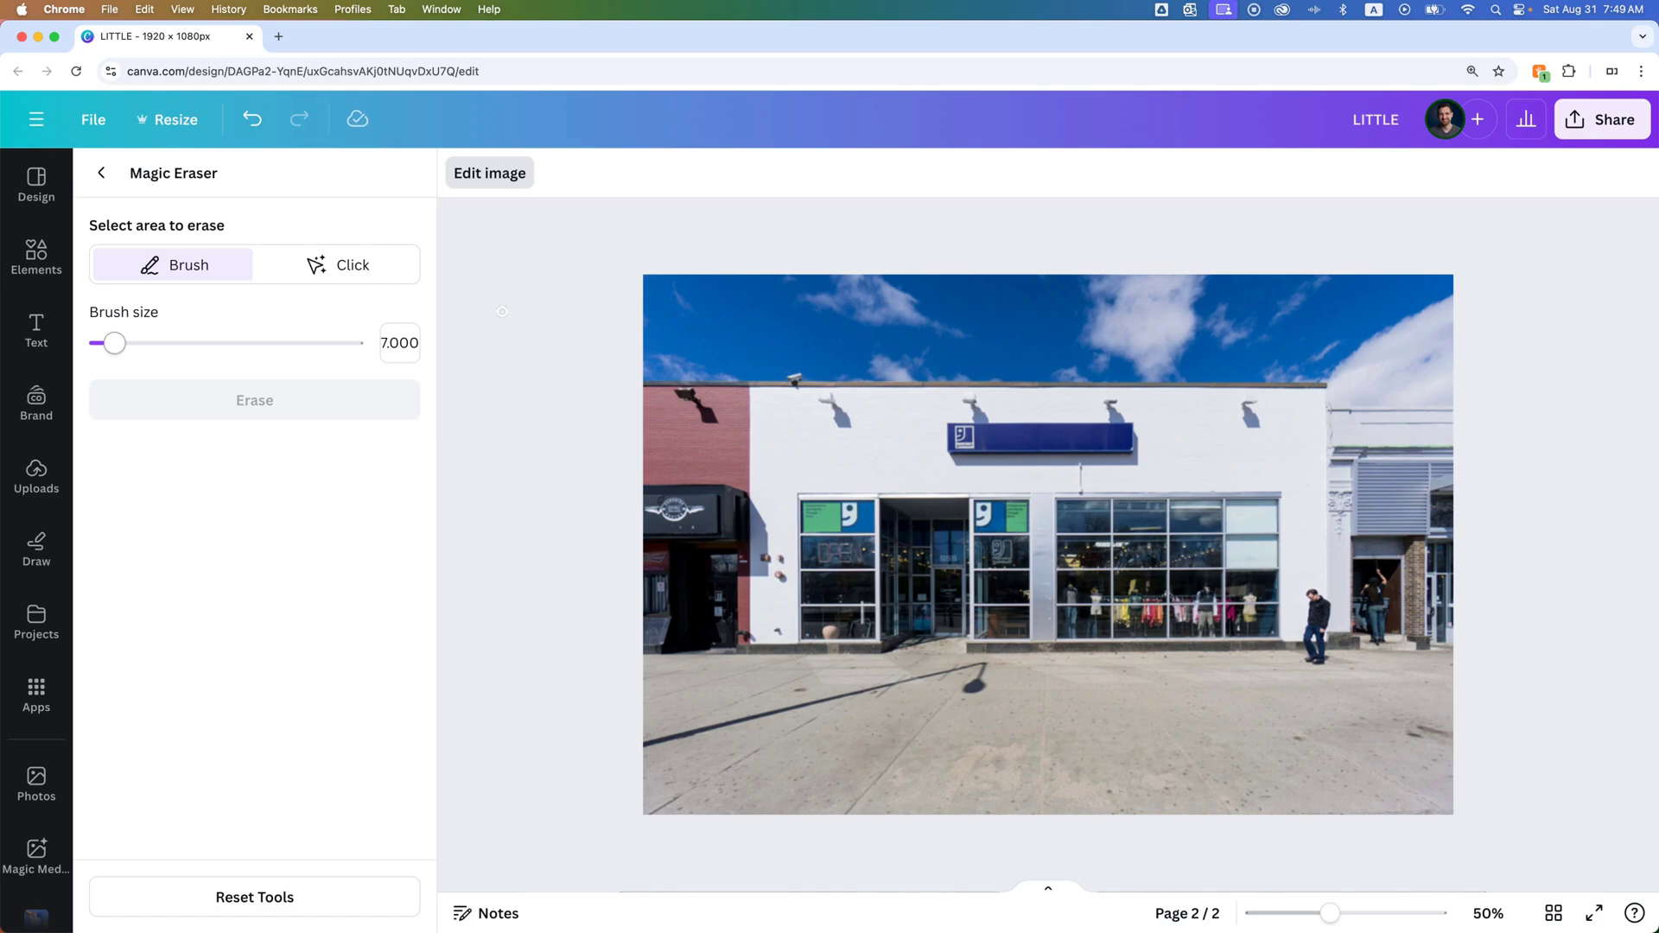
{"action": "mouse_move", "coordinate": [604, 533]}
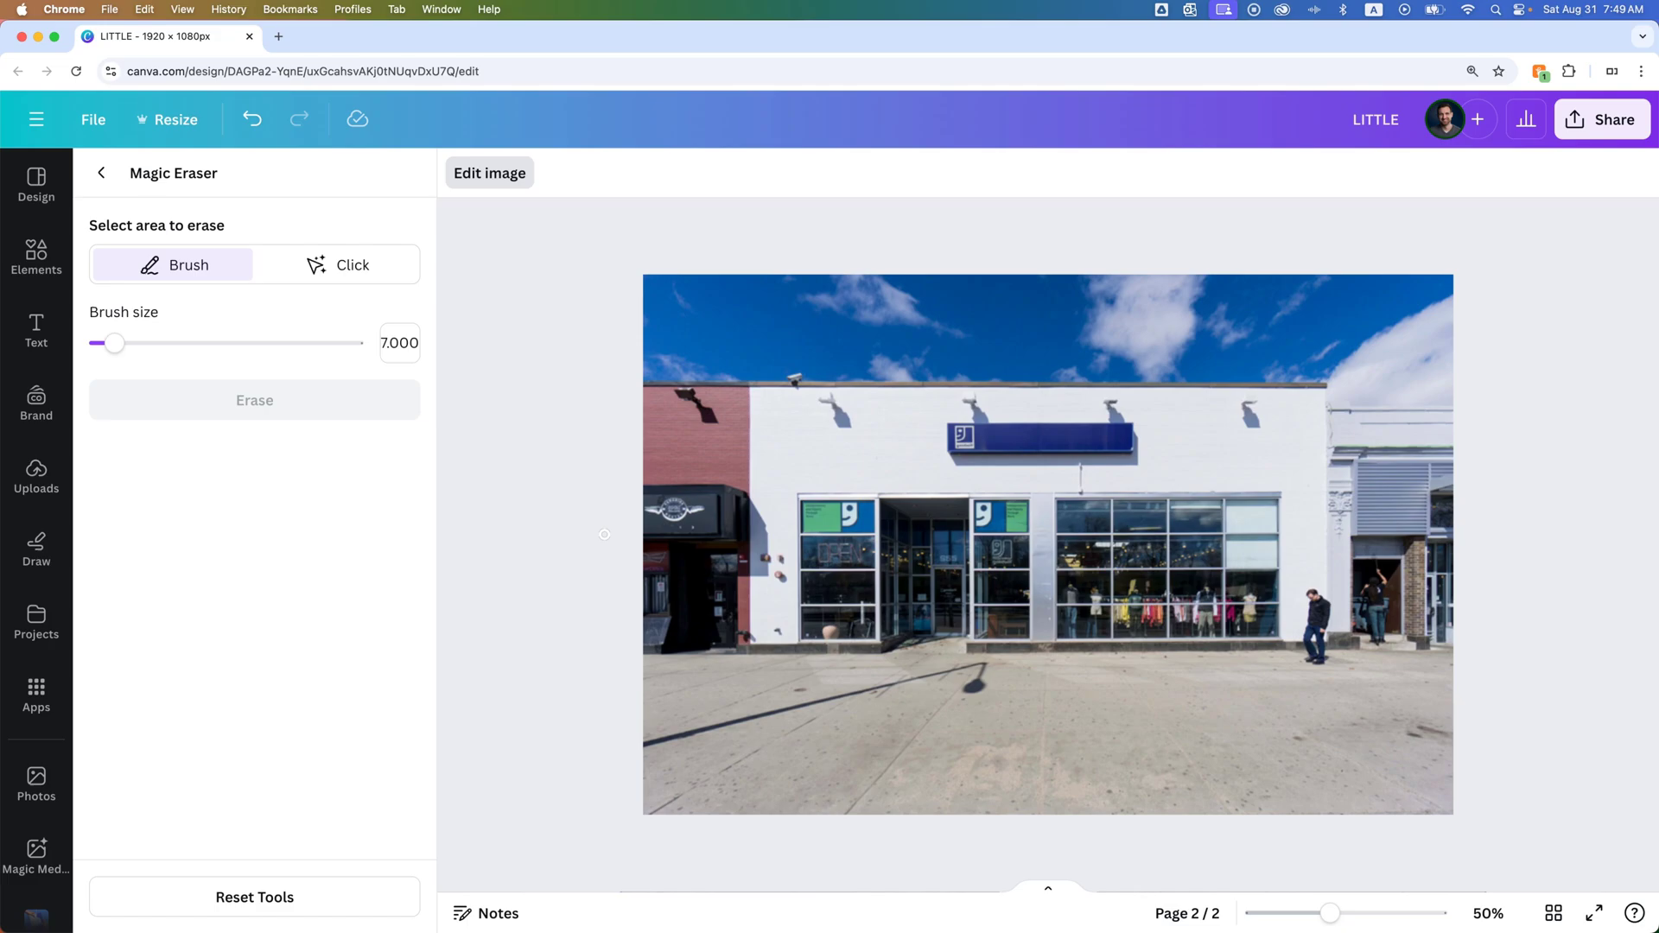
Leave the Magic Eraser panel and return to the finished storefront photo with its blank sign
{"action": "left_click", "coordinate": [102, 173]}
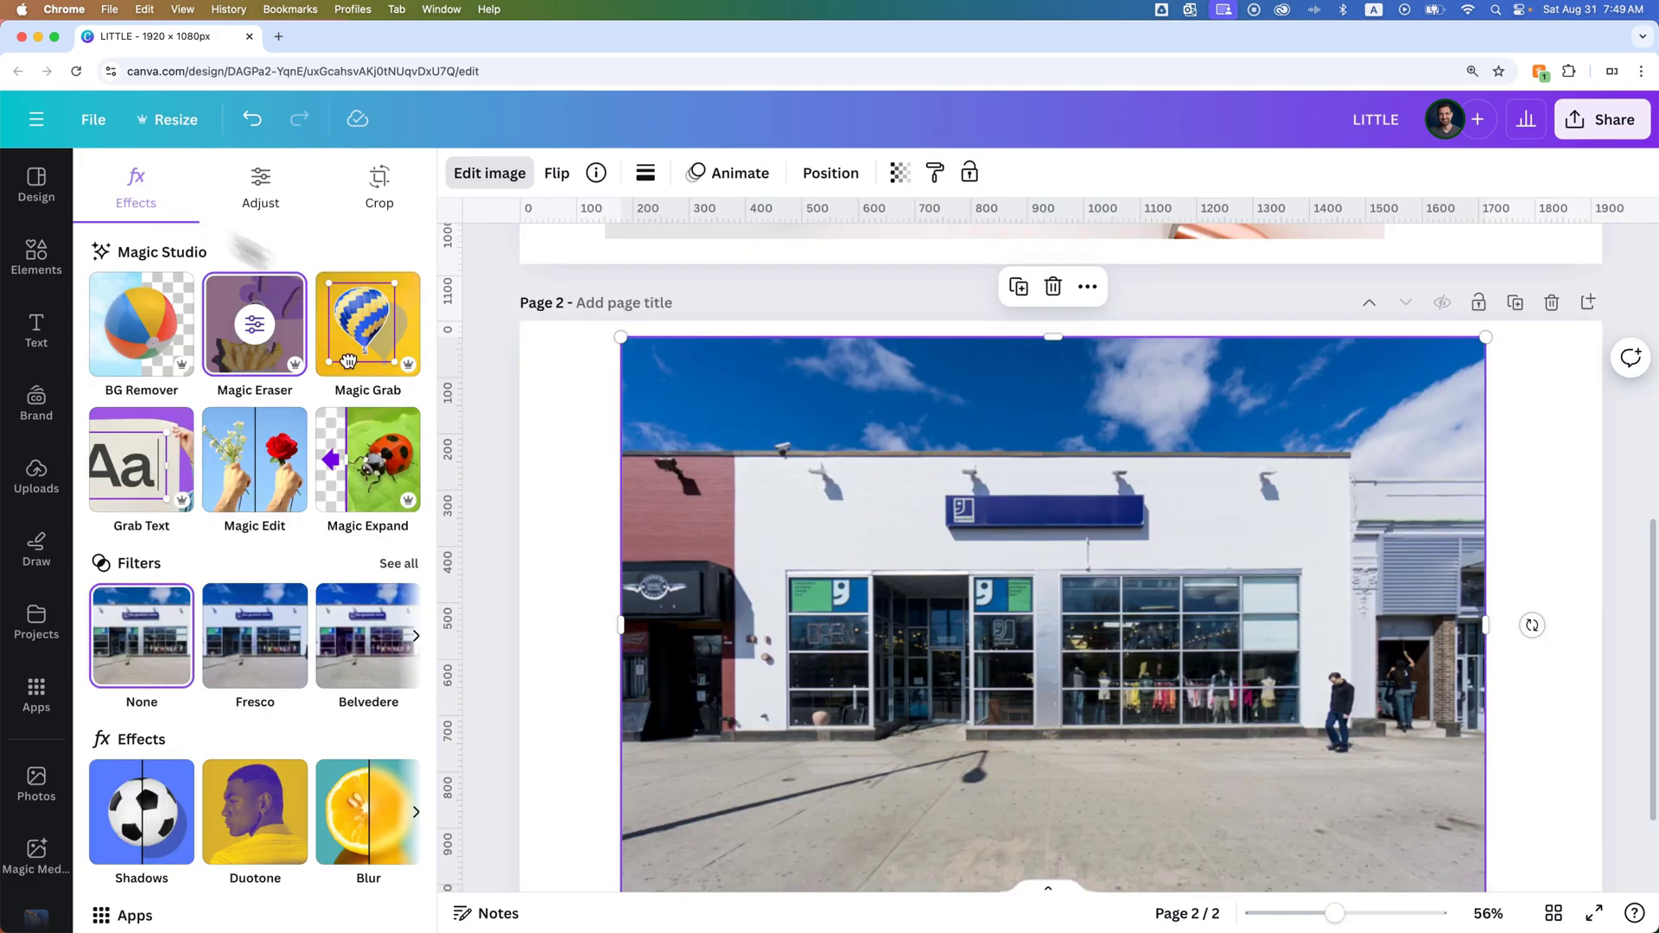
{"action": "scroll", "scroll_direction": "up", "scroll_amount": 3}
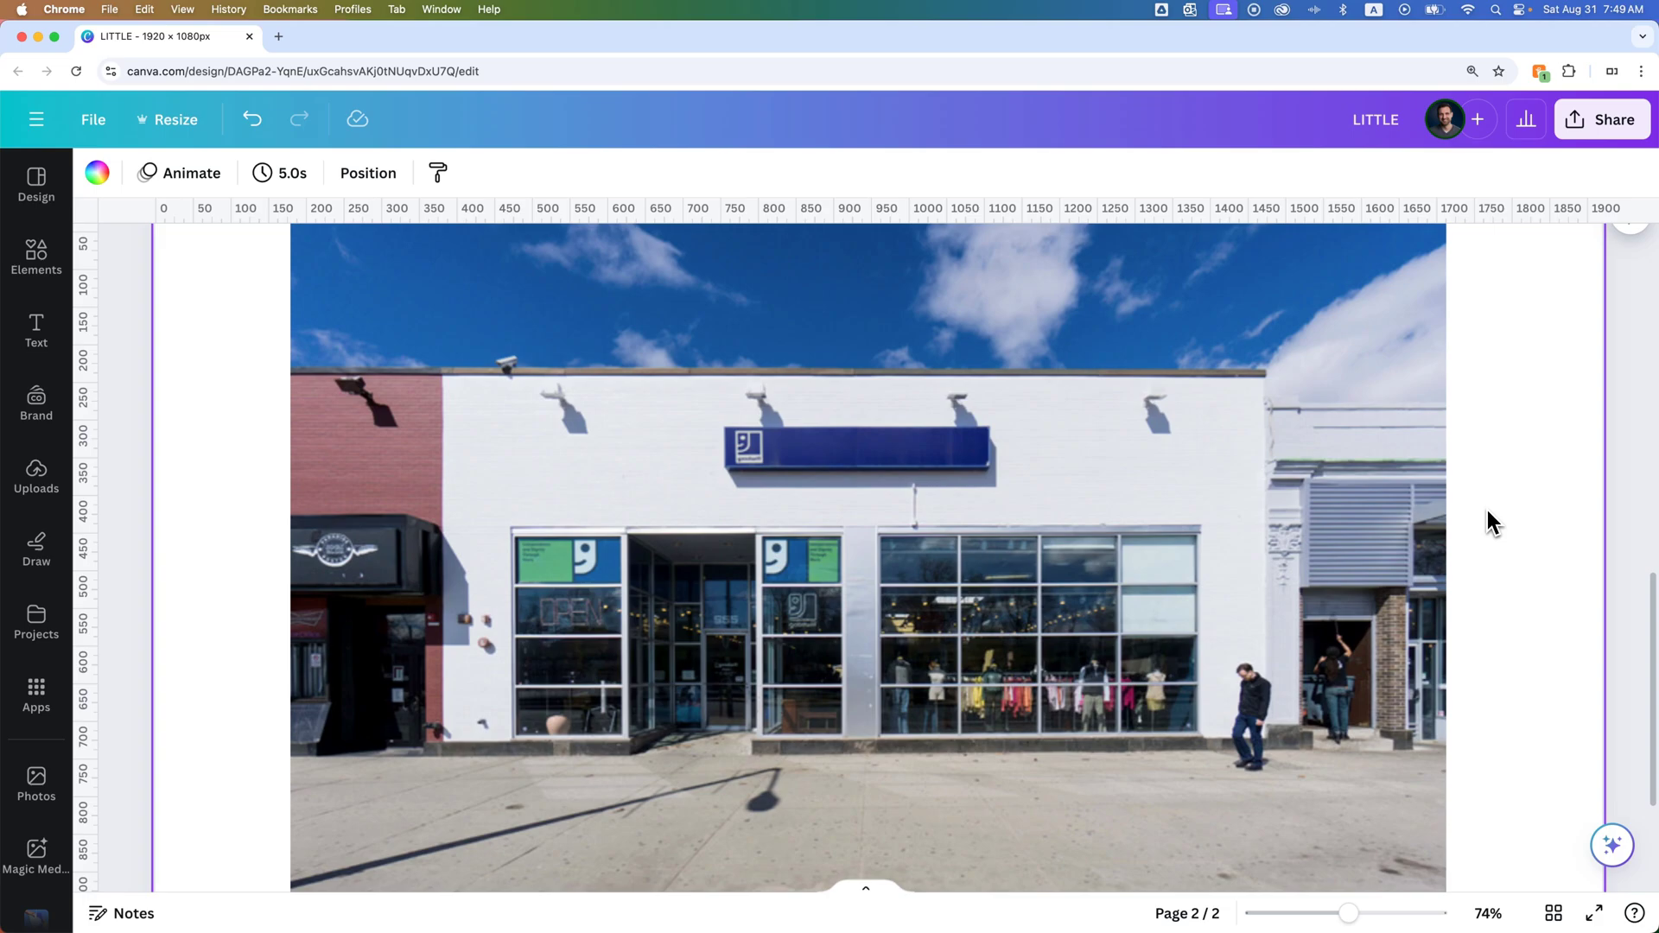
{"action": "mouse_move", "coordinate": [1452, 526]}
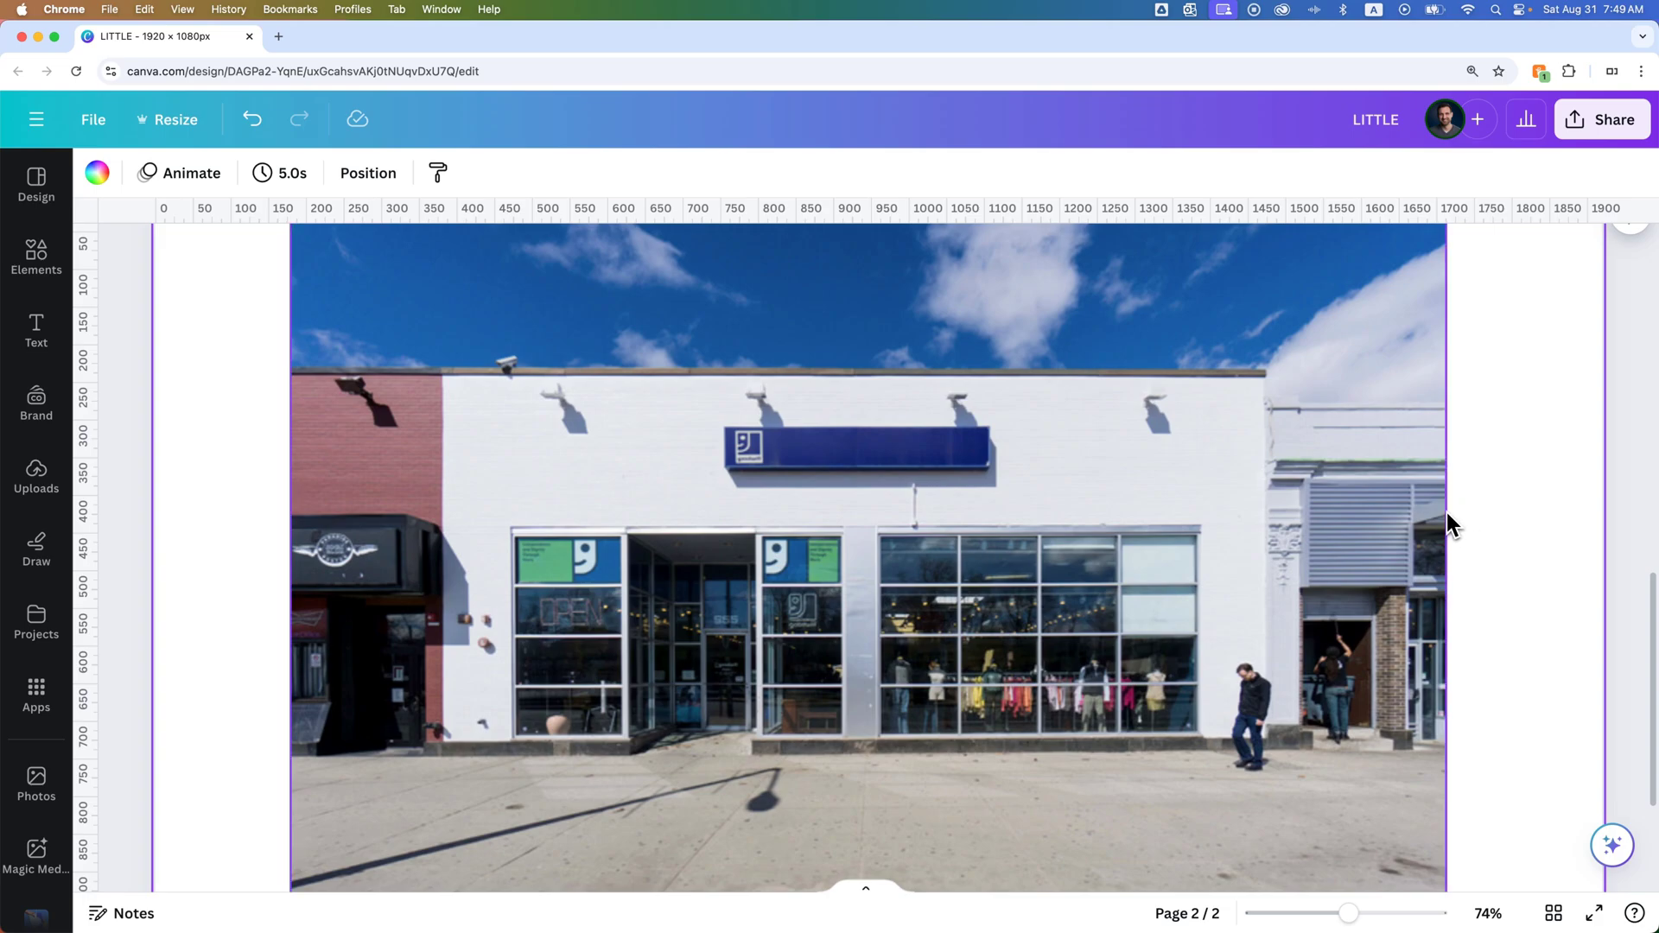